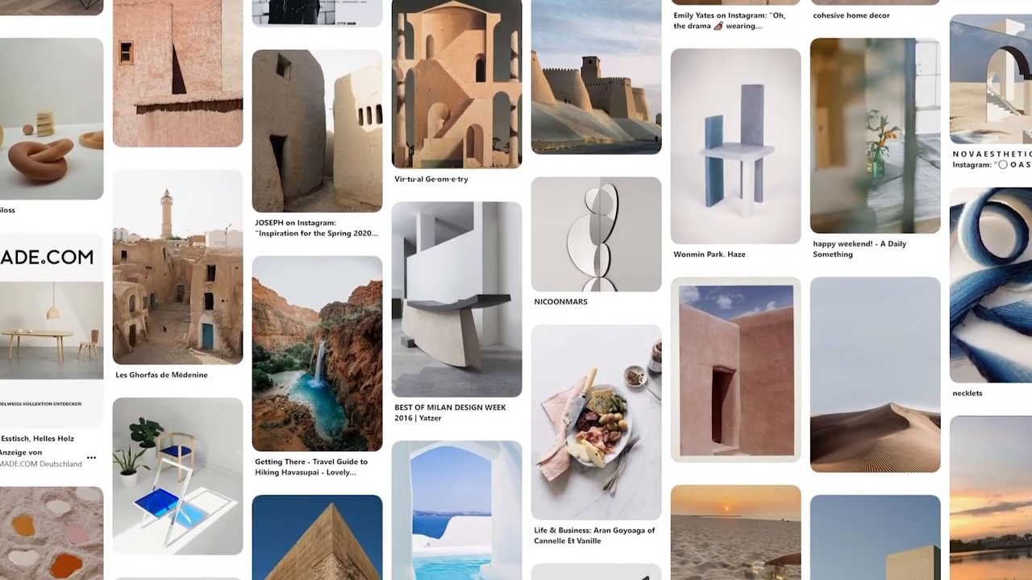
Step: Scroll to the Surreal Scene C4D file in the project folder and launch it in Cinema 4D
scroll(down, 3)
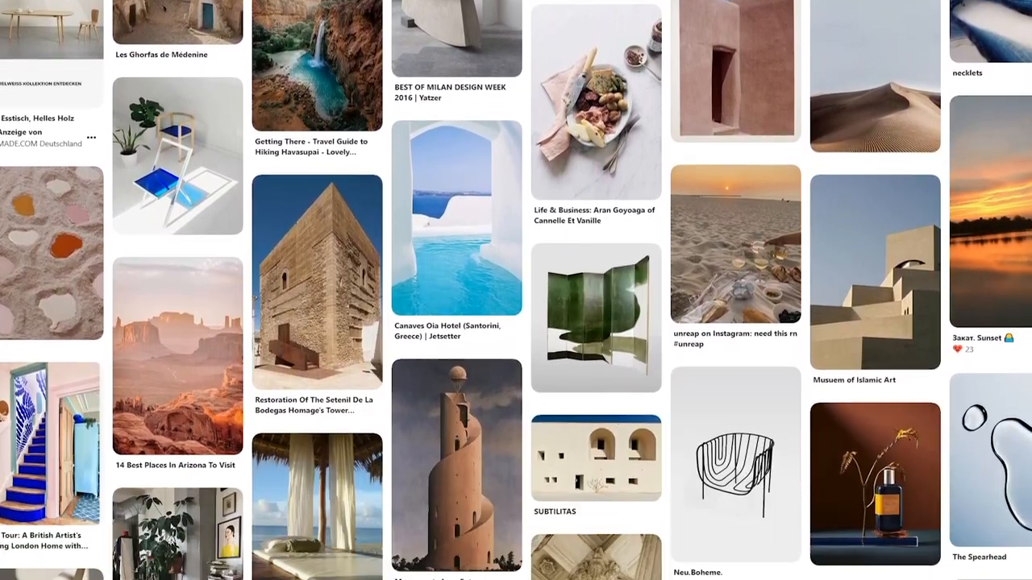
scroll(down, 3)
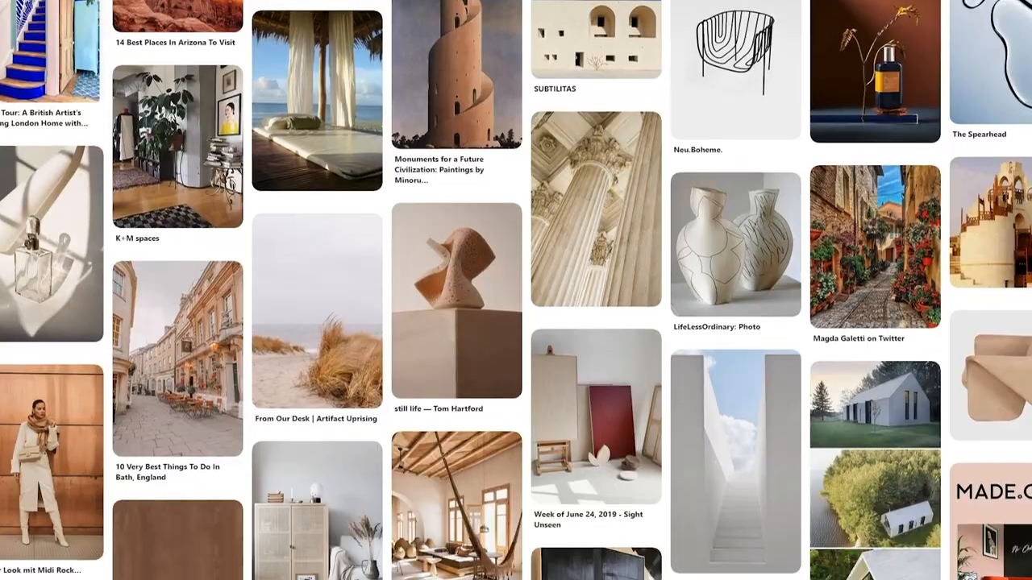
scroll(down, 3)
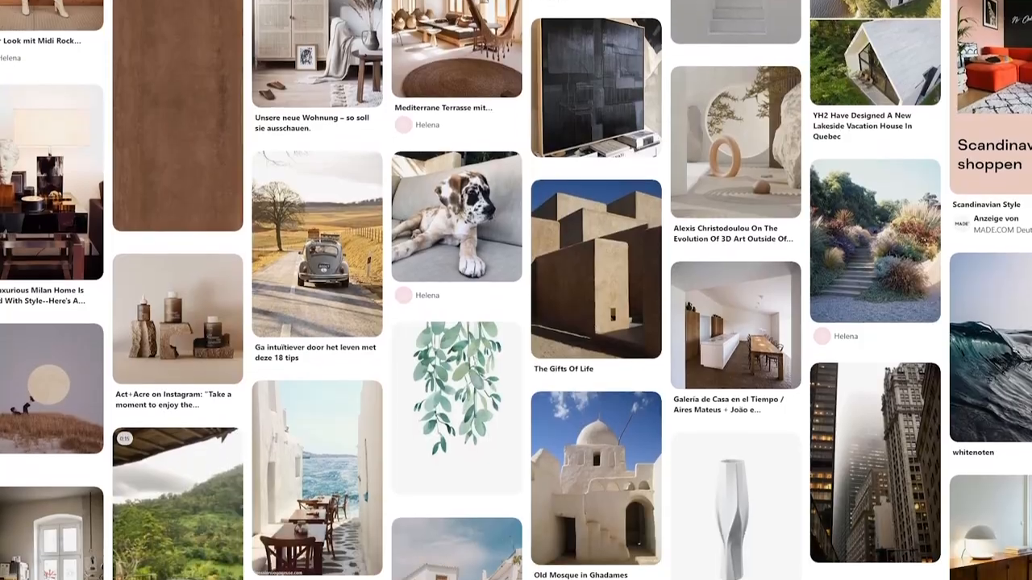
scroll(down, 3)
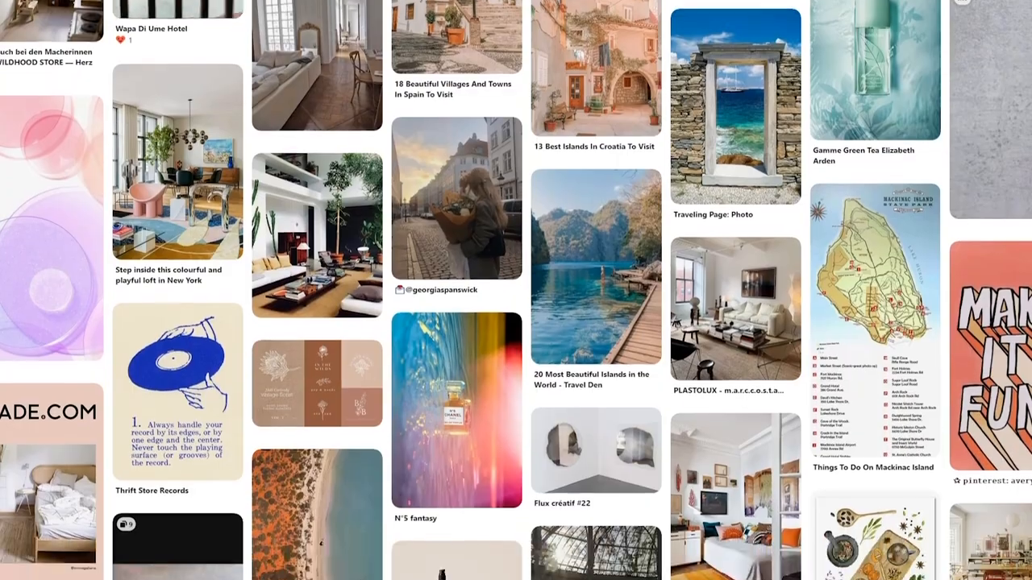
scroll(down, 3)
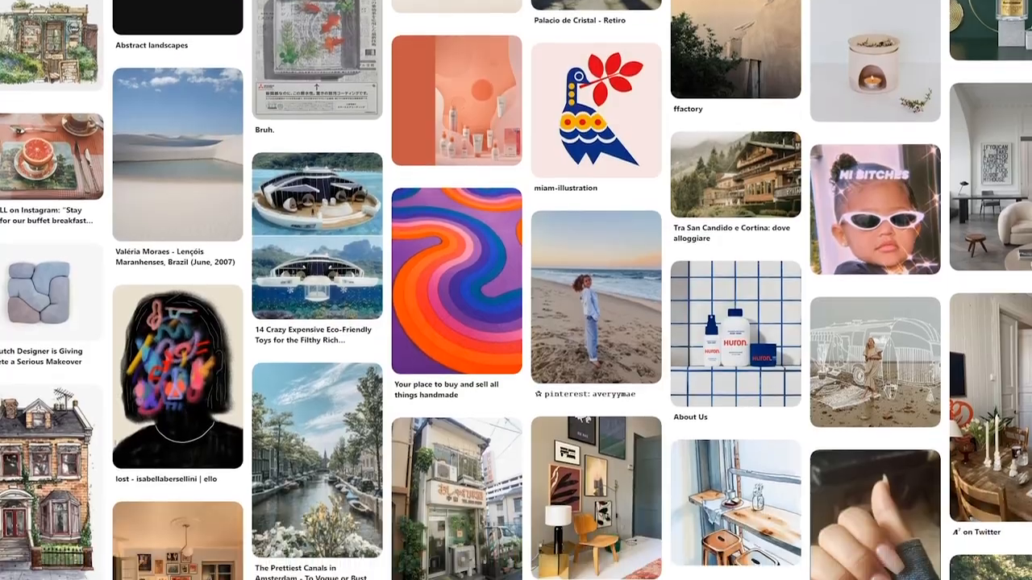
scroll(down, 3)
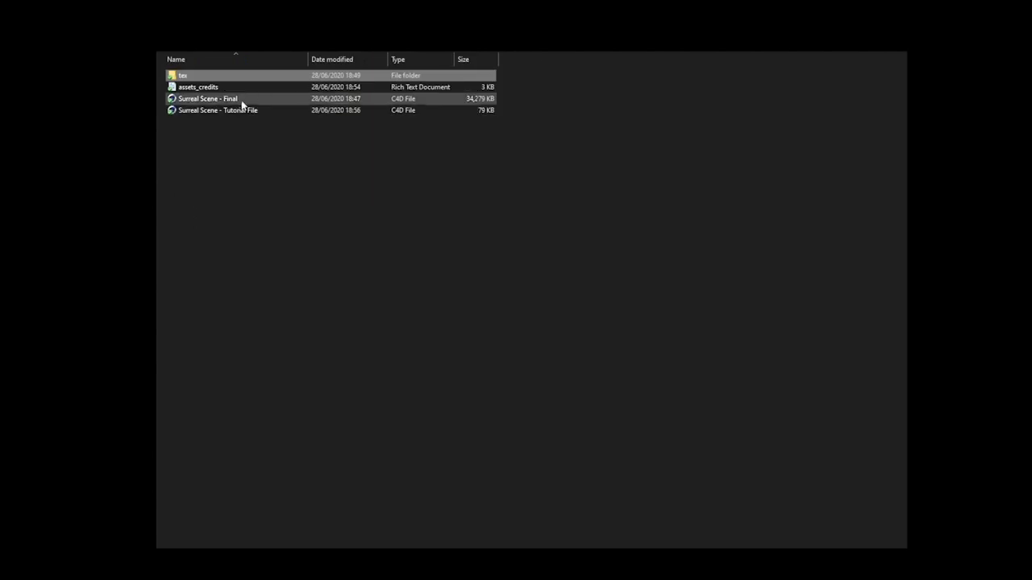
double_click(198, 87)
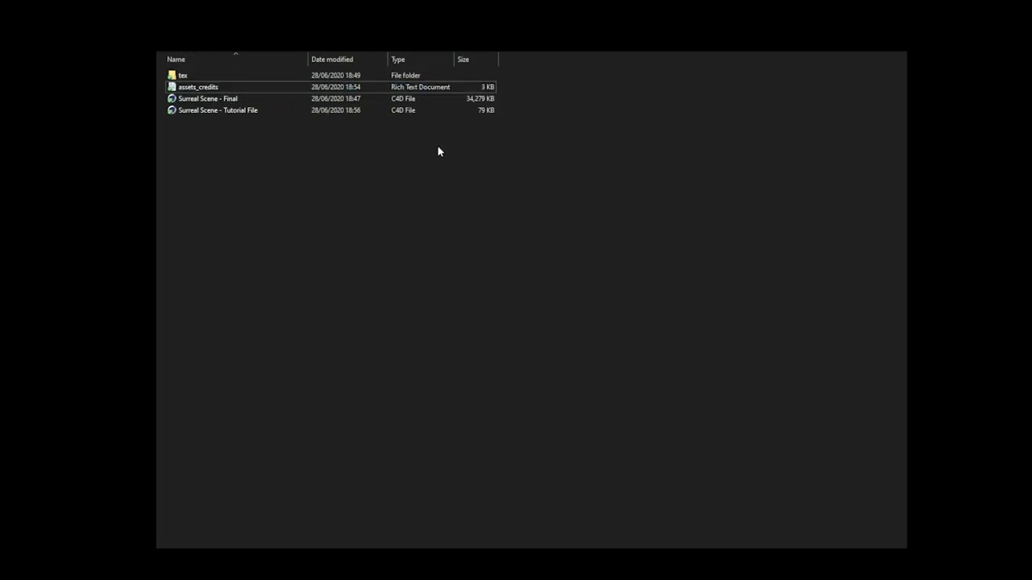
double_click(217, 110)
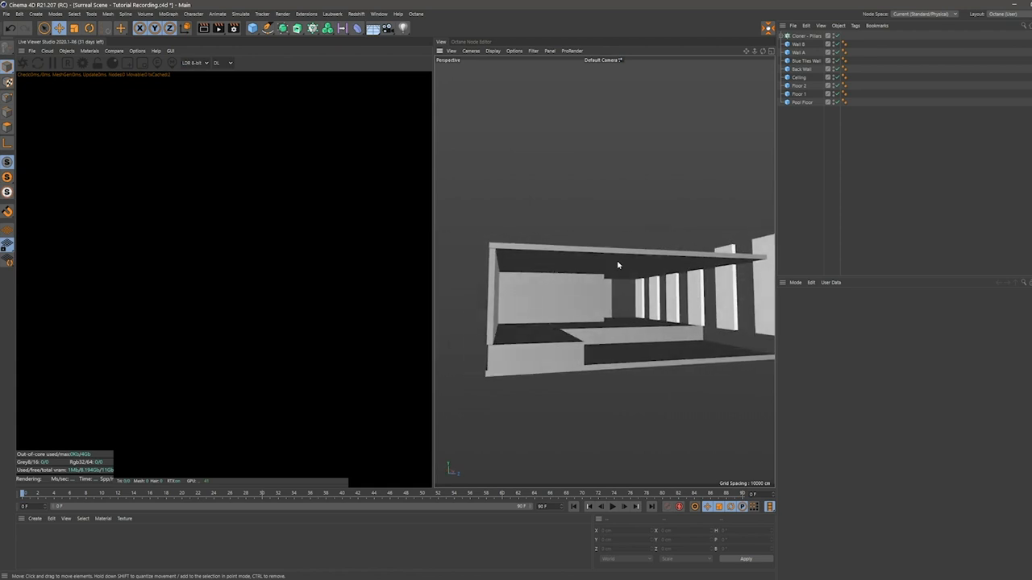
drag(619, 266, 586, 304)
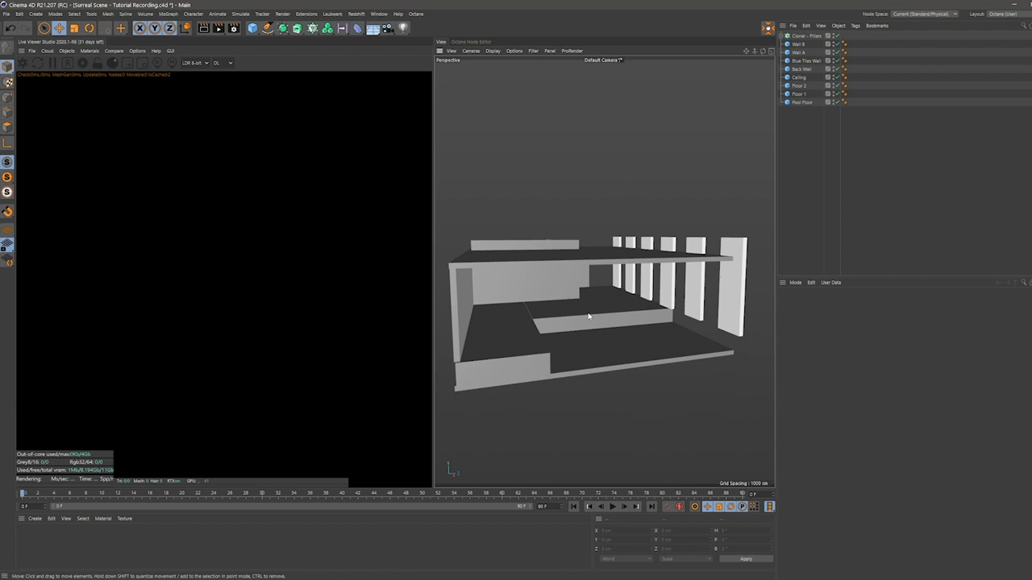
mouse_move(567, 310)
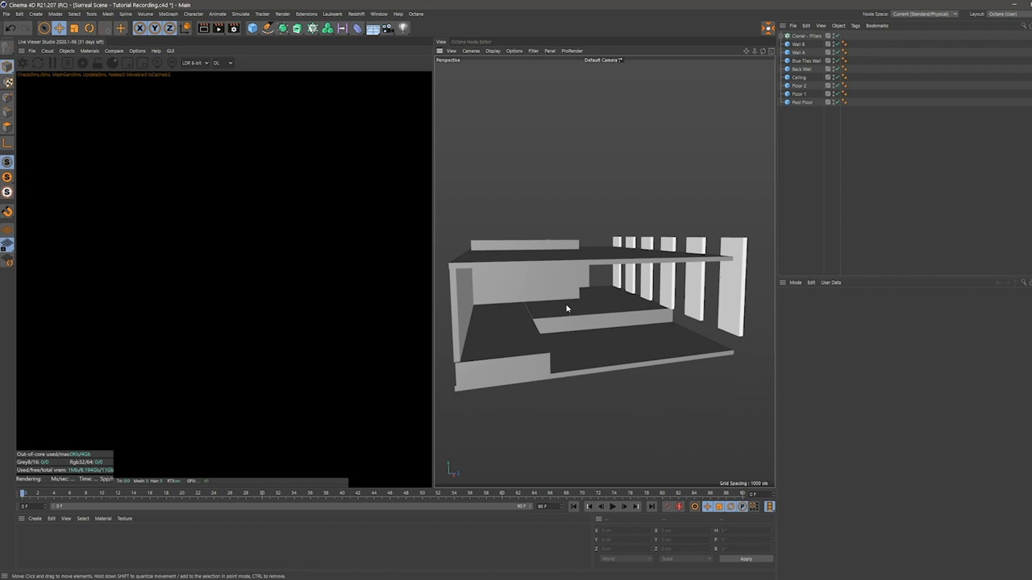
mouse_move(557, 307)
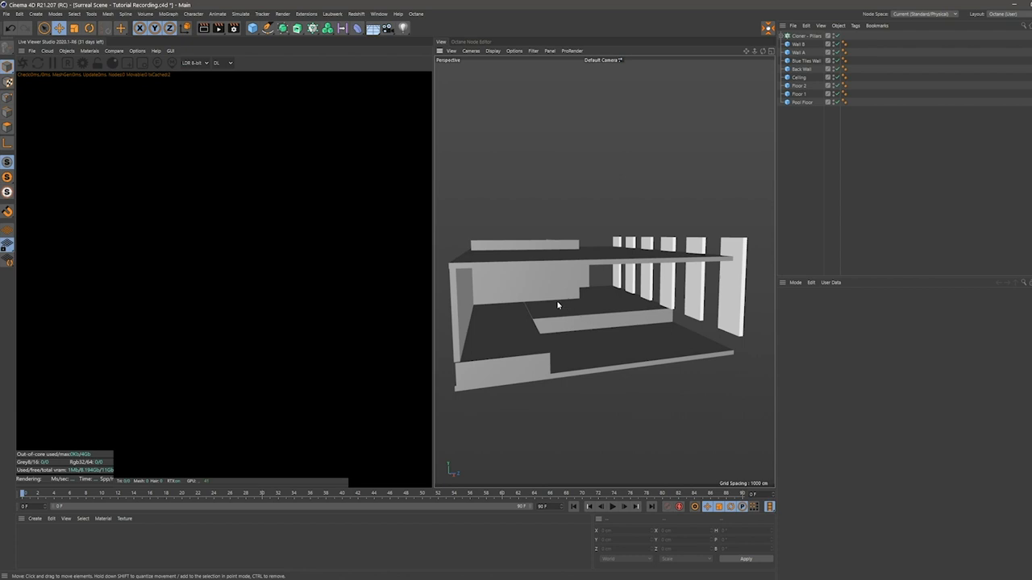
mouse_move(522, 223)
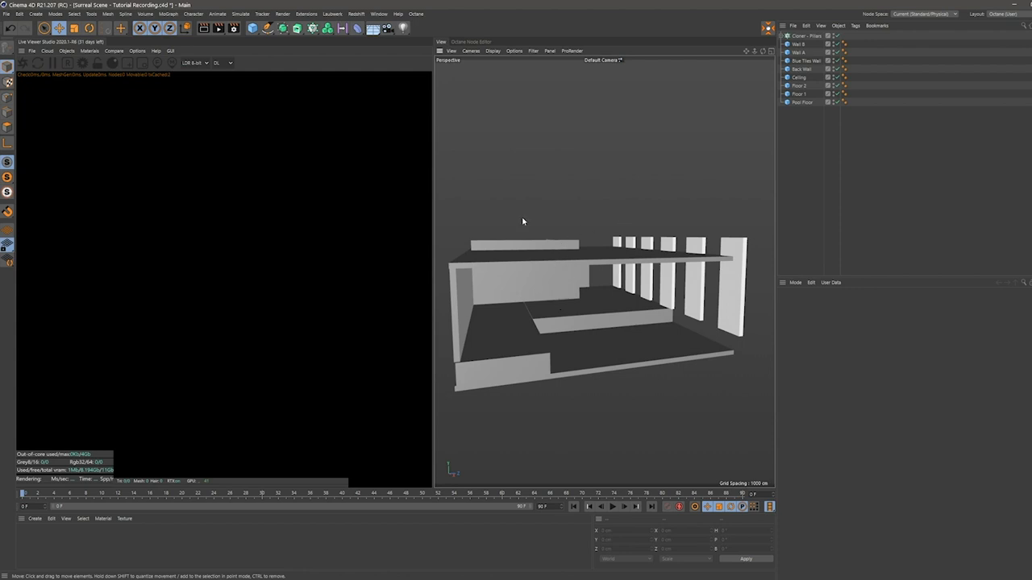
mouse_move(574, 201)
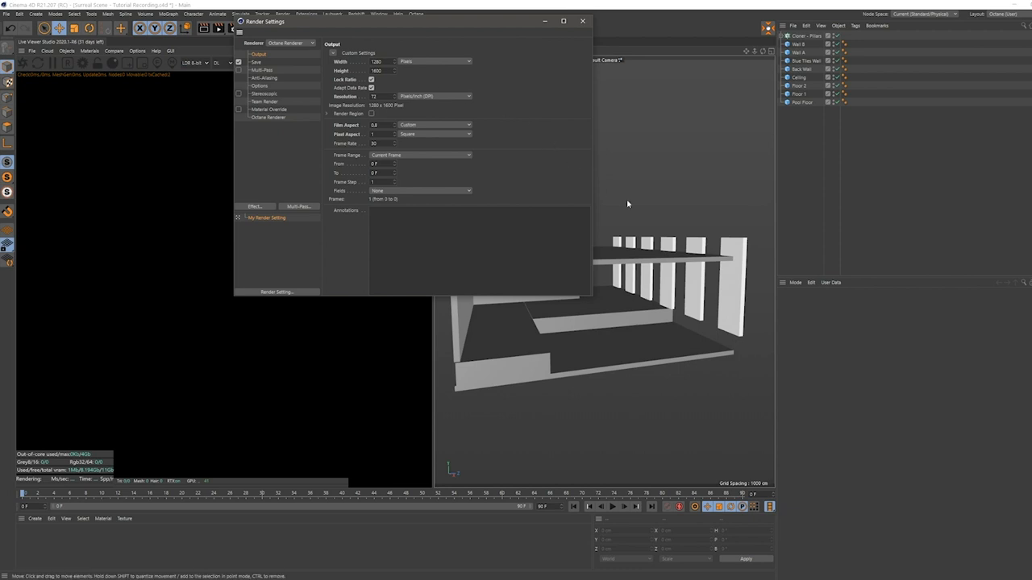
mouse_move(287, 48)
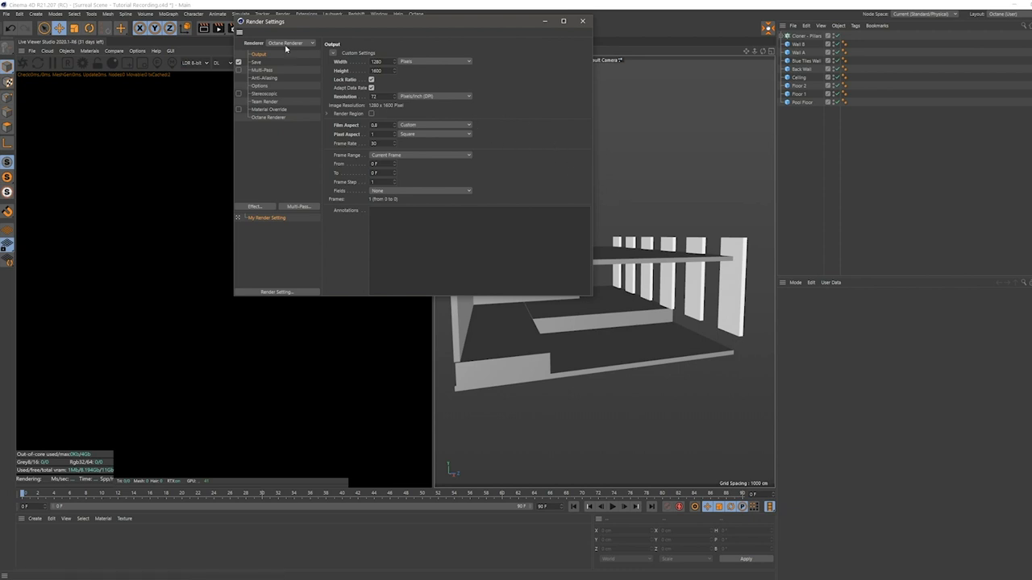
click(292, 42)
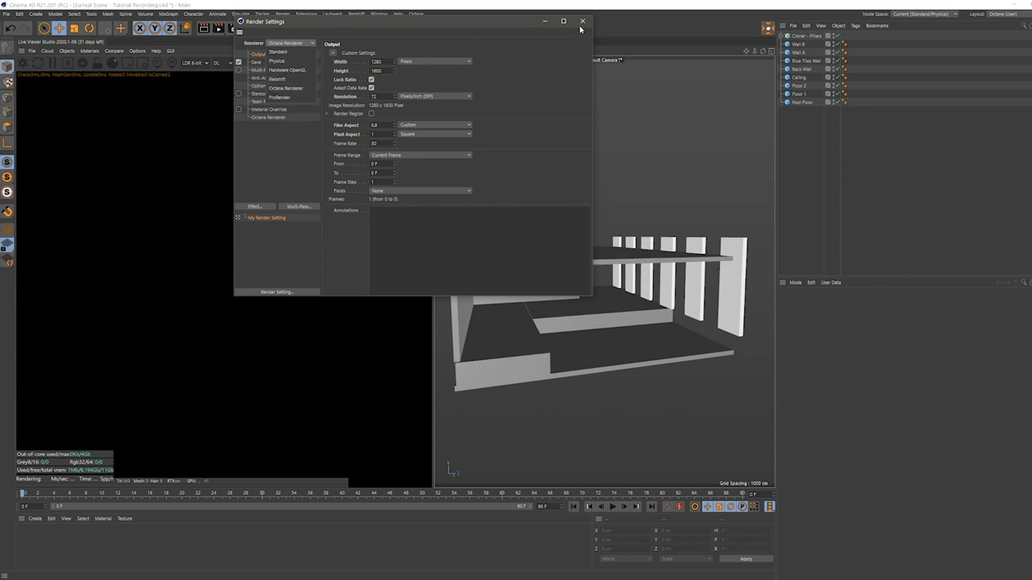
click(582, 21)
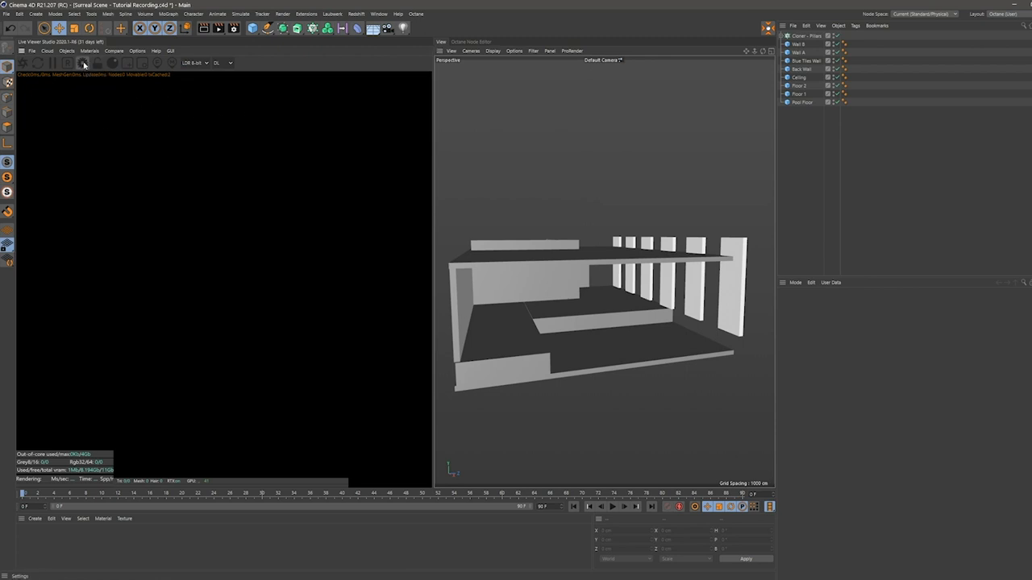
Step: Bring up Octane Settings and change the render kernel to Pathtracing
click(84, 63)
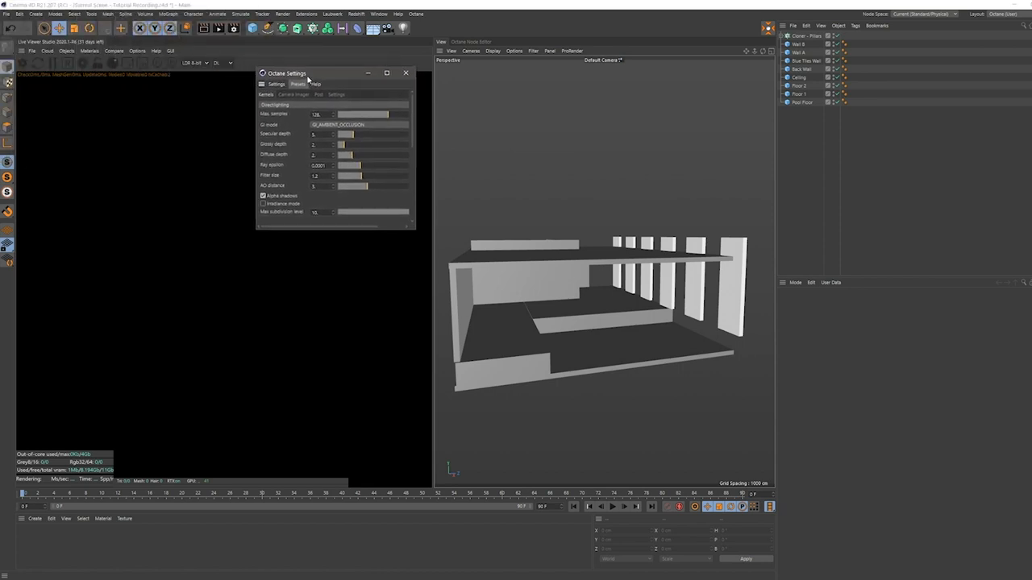
click(299, 84)
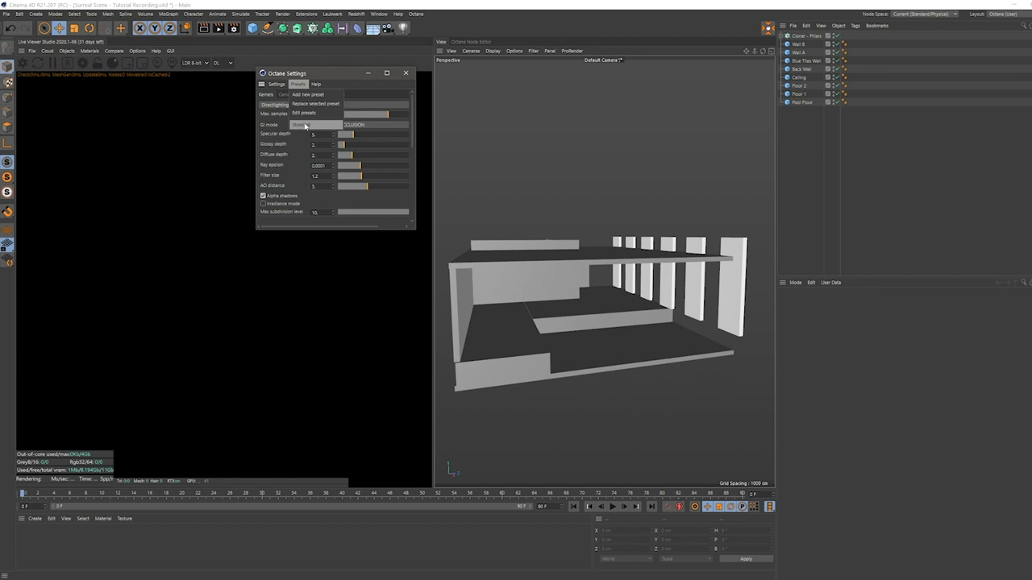
mouse_move(309, 129)
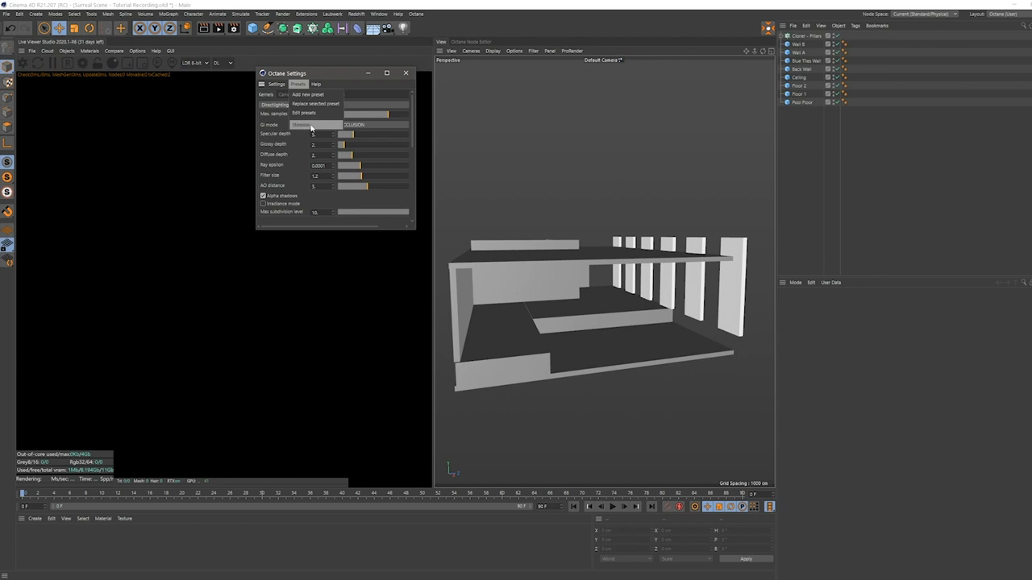
click(298, 84)
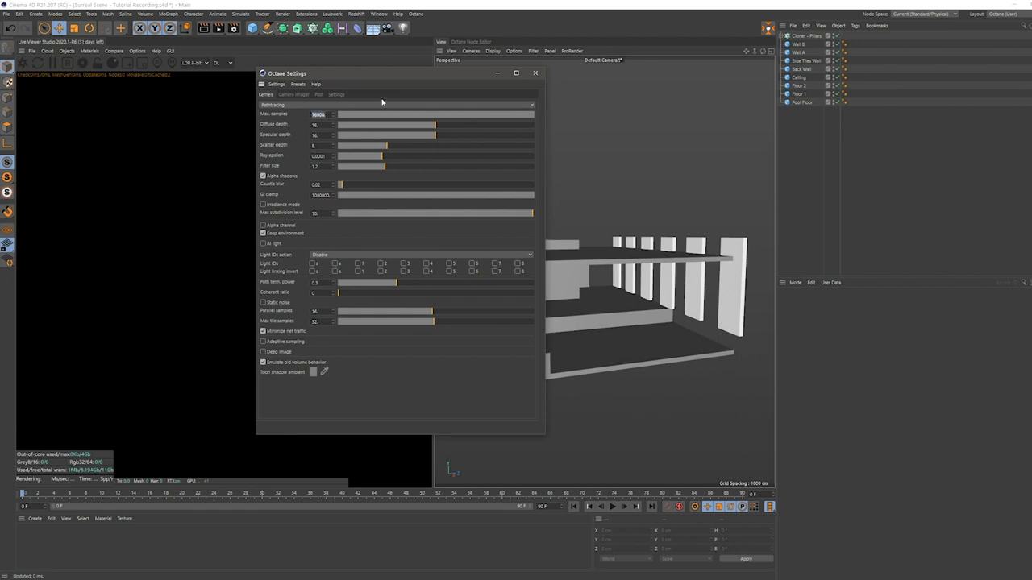
Step: Set the path-tracing maximum samples to 4096 and adjust the neighbouring kernel sliders
text(4096)
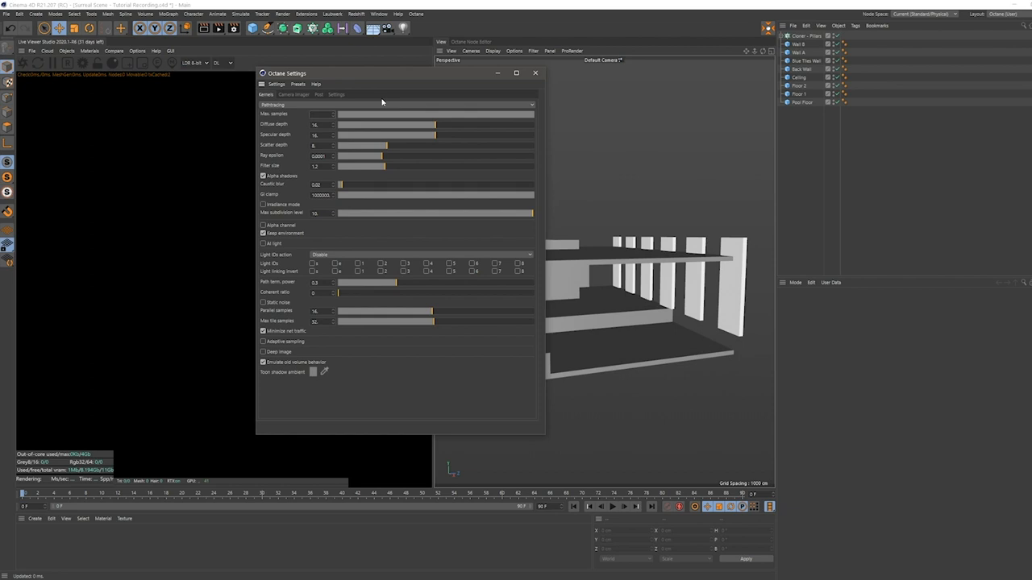
click(319, 113)
text(500.)
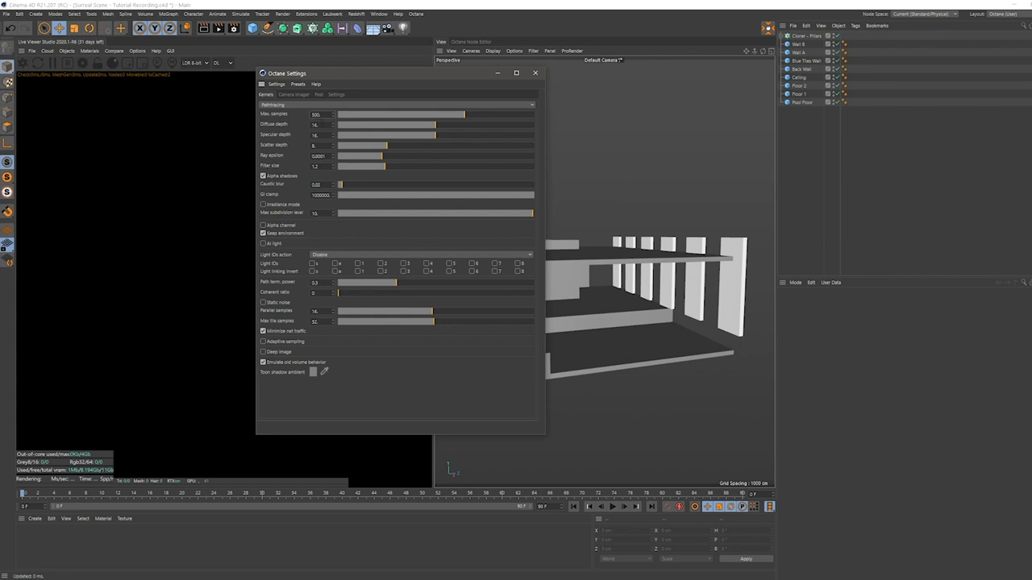
click(314, 124)
text(12.)
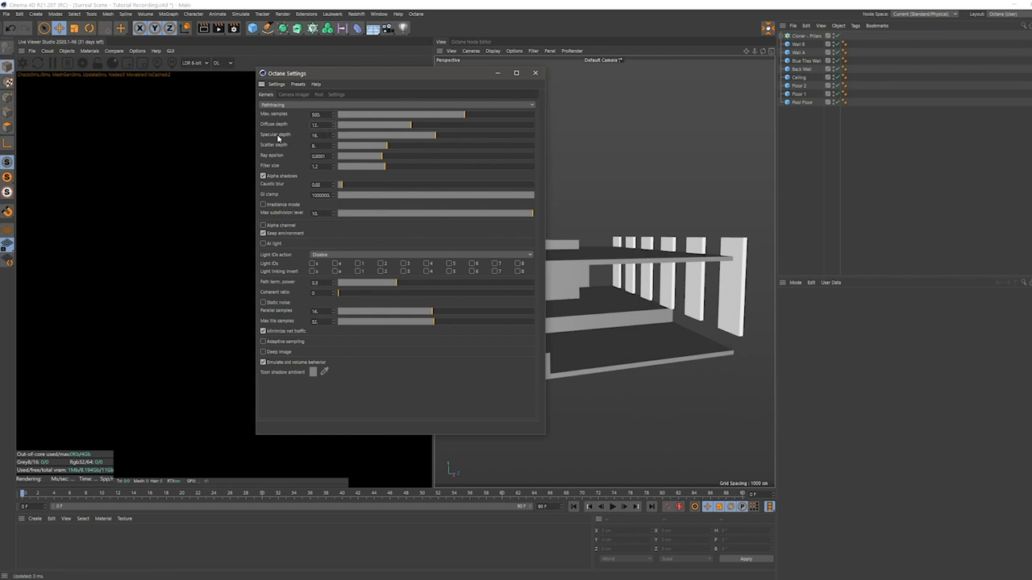
mouse_move(277, 138)
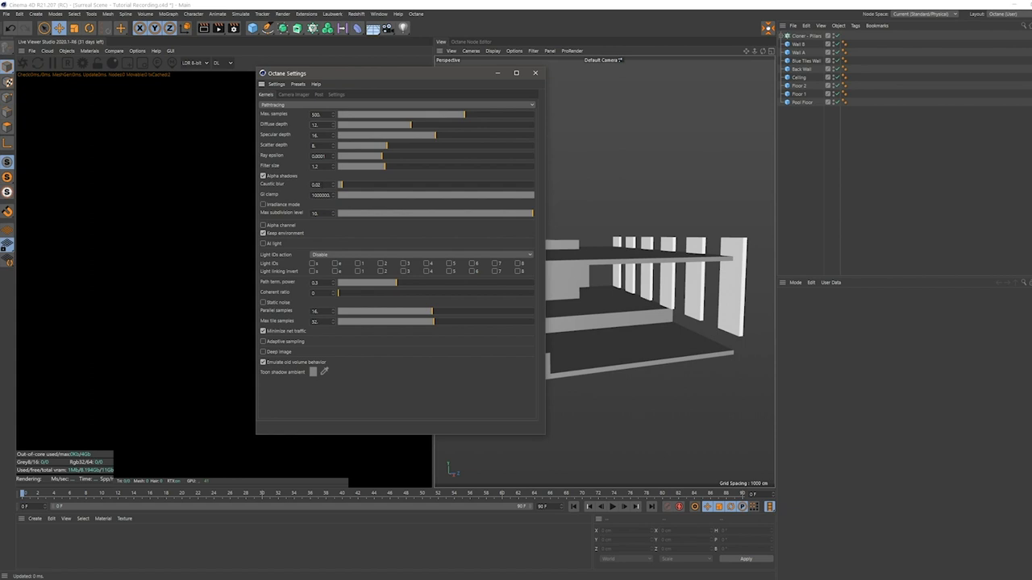
drag(341, 184, 532, 184)
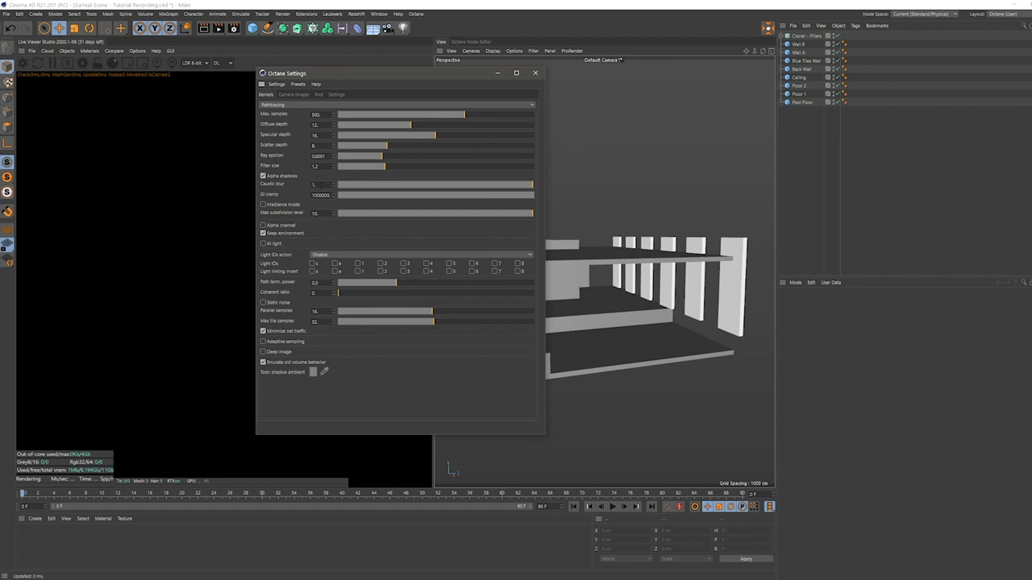
mouse_move(287, 186)
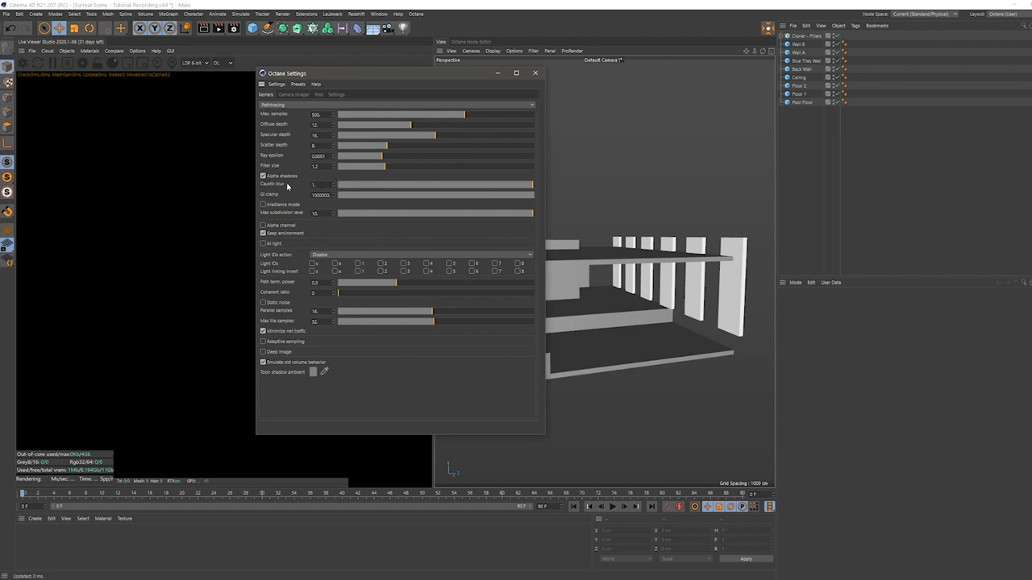
mouse_move(347, 184)
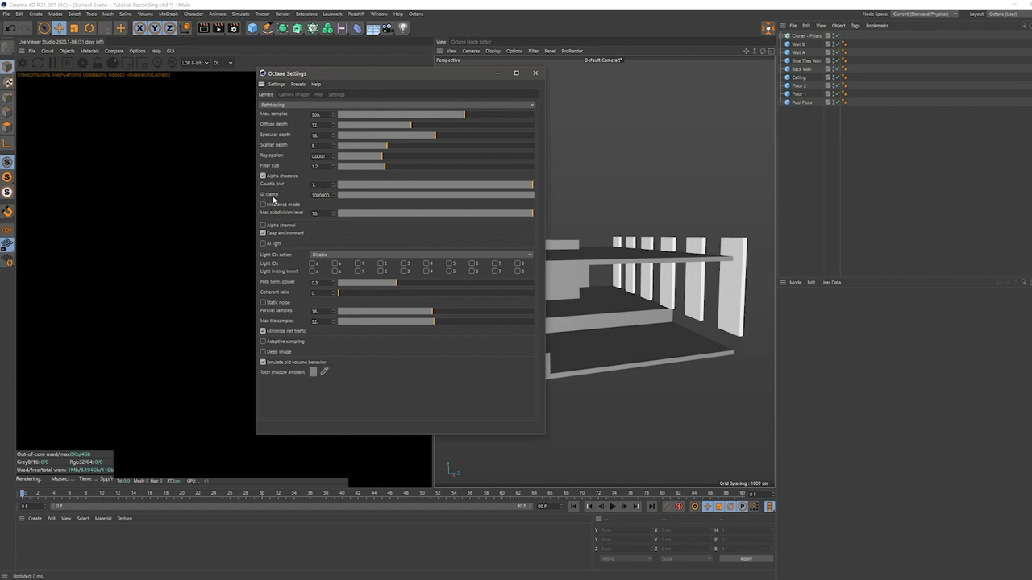
click(321, 194)
text(10.)
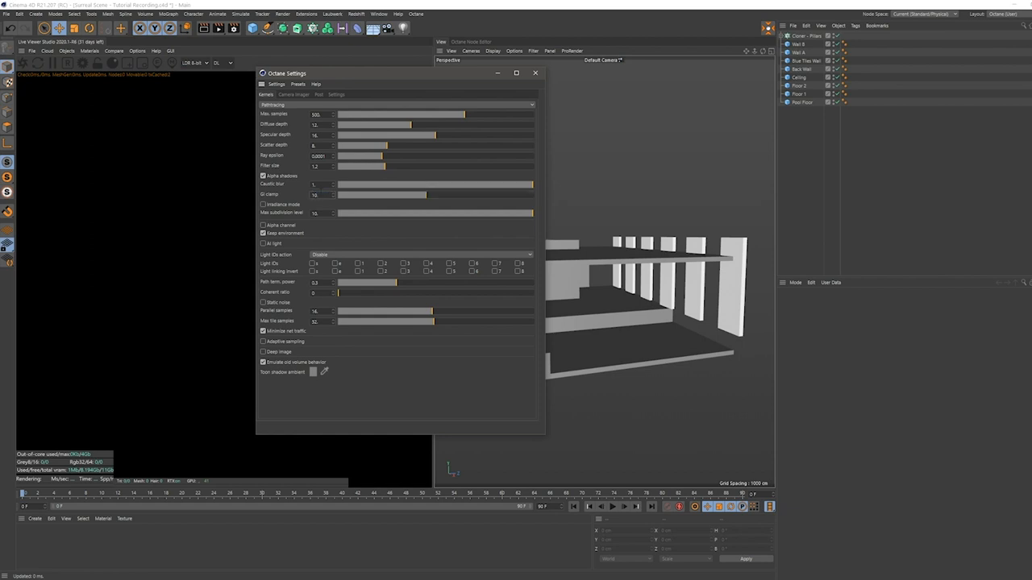
mouse_move(300, 203)
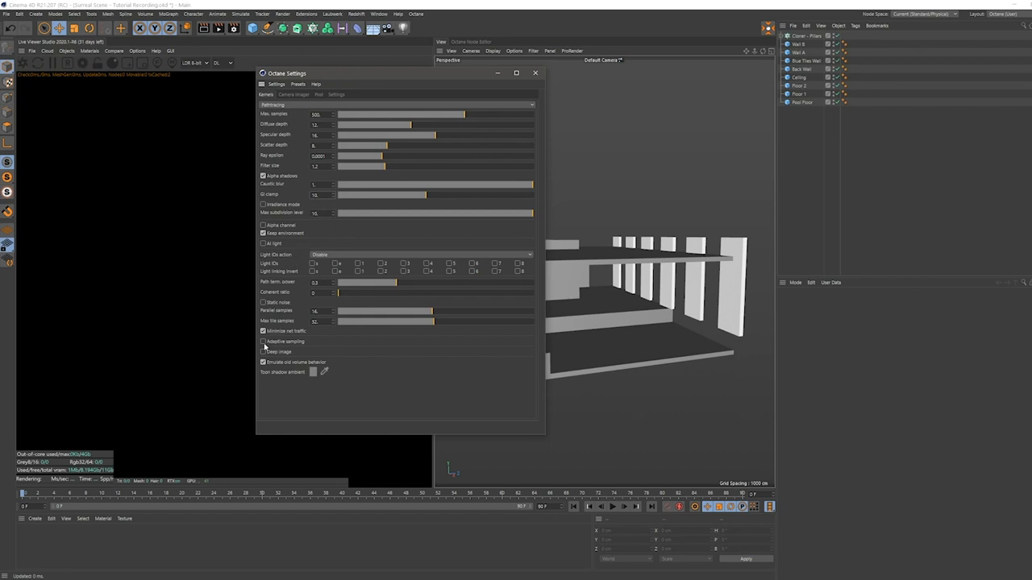
Step: Enable adaptive sampling and close the Octane Settings window
click(264, 341)
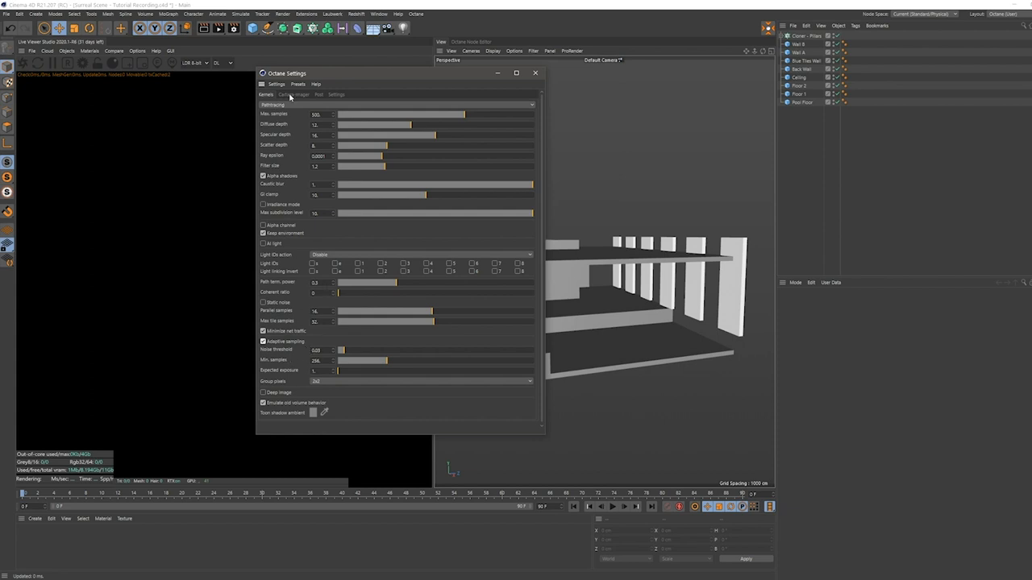
click(535, 73)
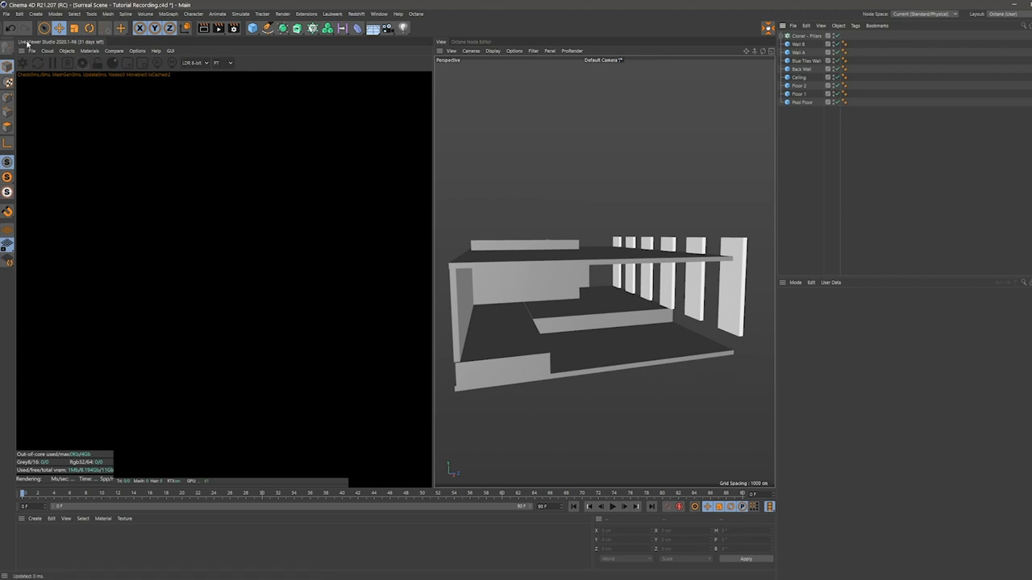
Step: Add an Octane Camera from the Objects menu and give it a wide-angle focal-length preset
click(67, 50)
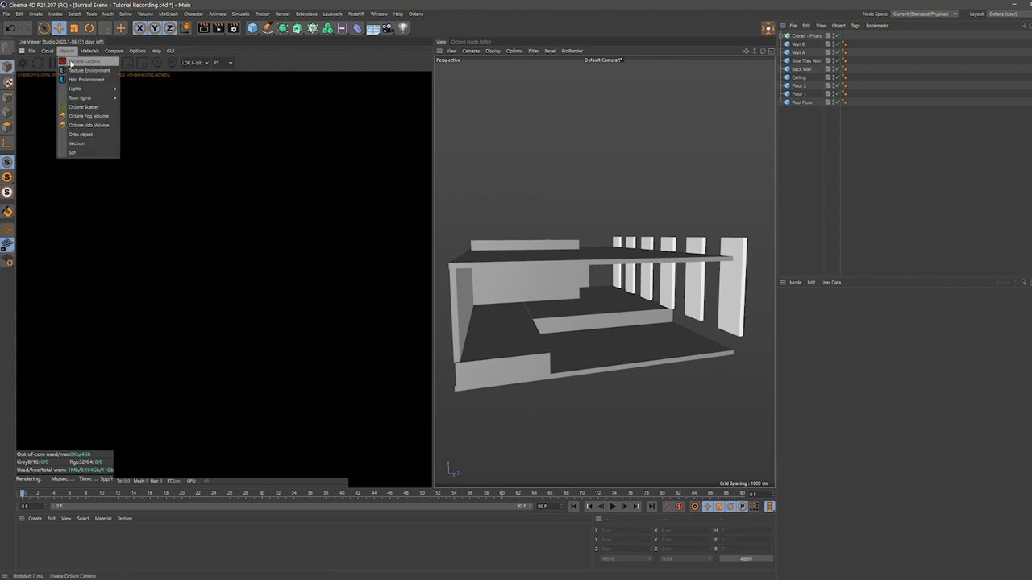
click(83, 62)
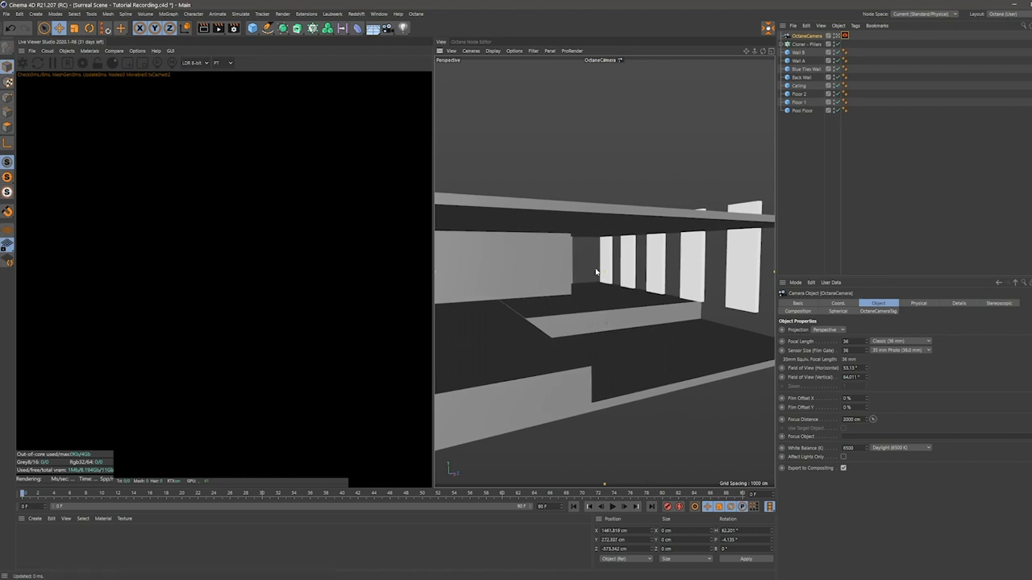
mouse_move(592, 297)
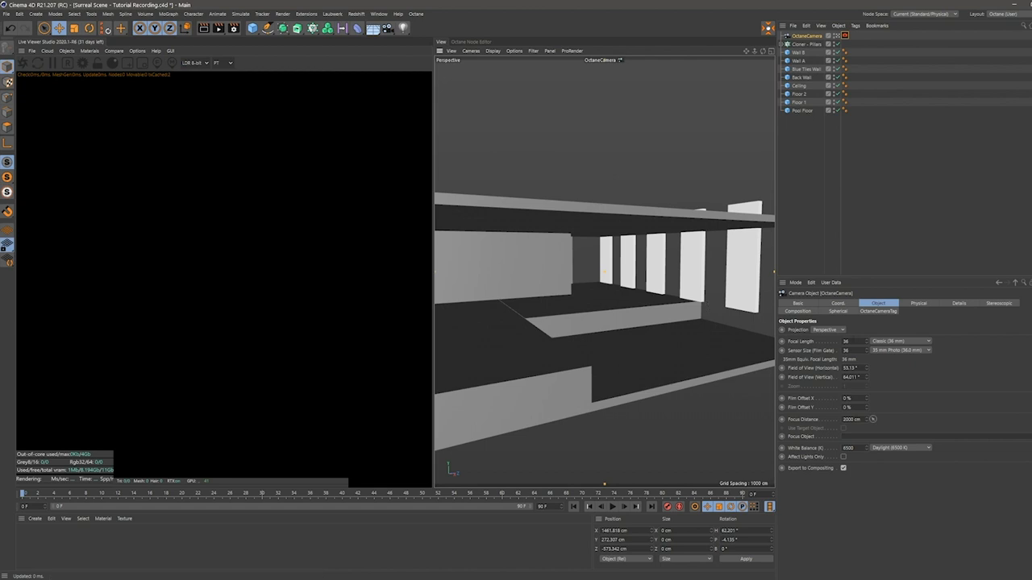
mouse_move(590, 290)
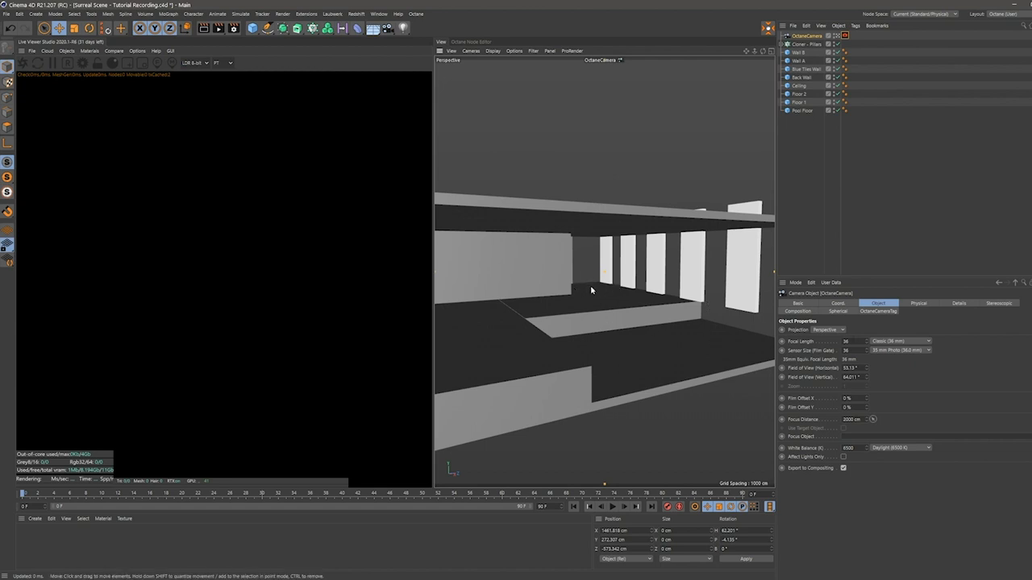
mouse_move(589, 271)
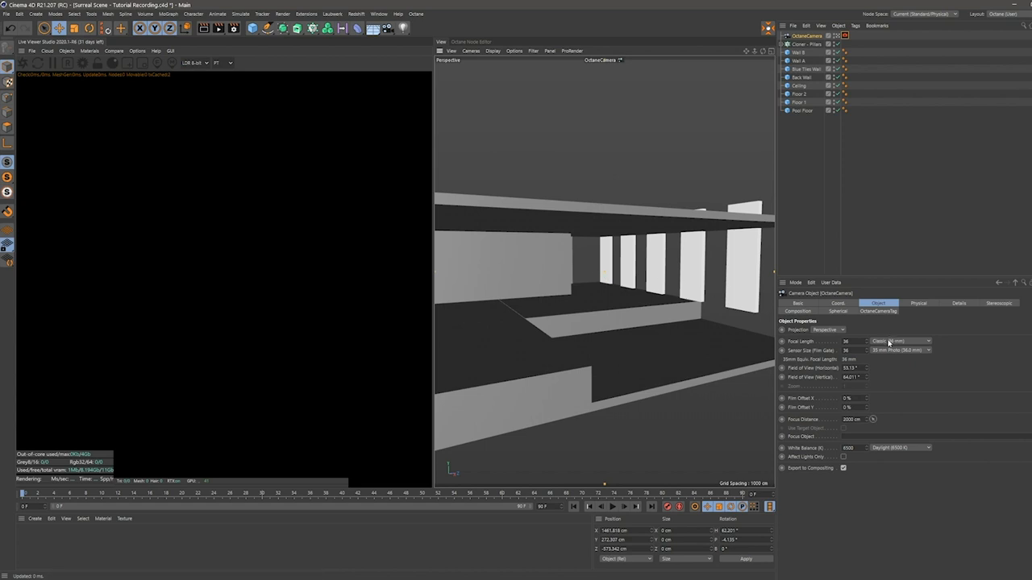
mouse_move(880, 330)
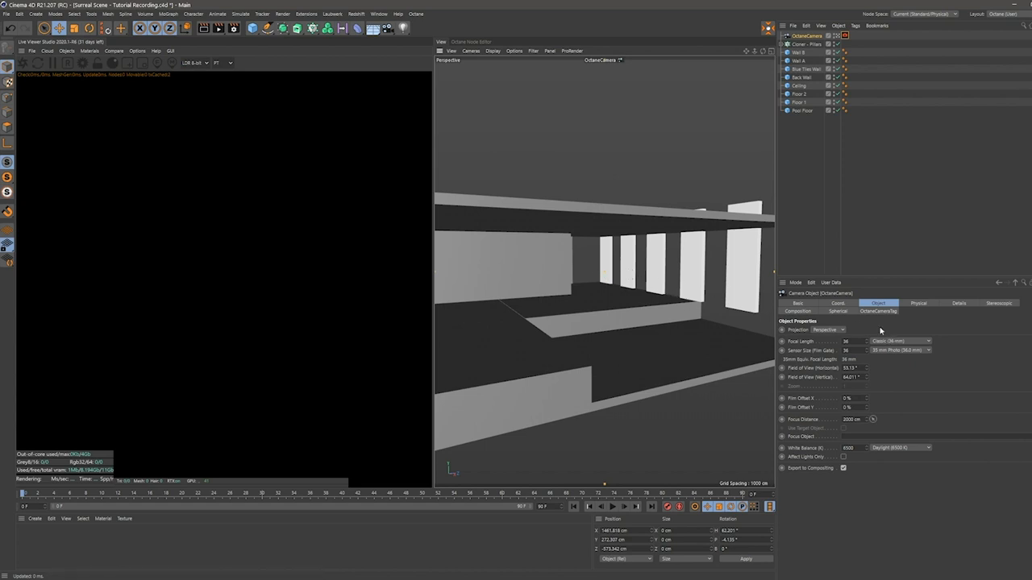
click(900, 350)
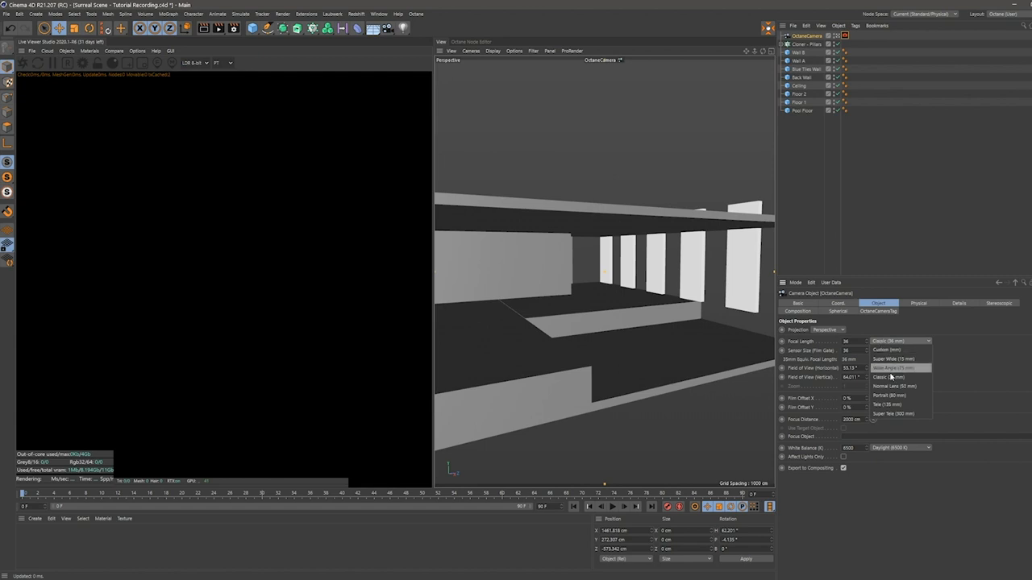
click(890, 397)
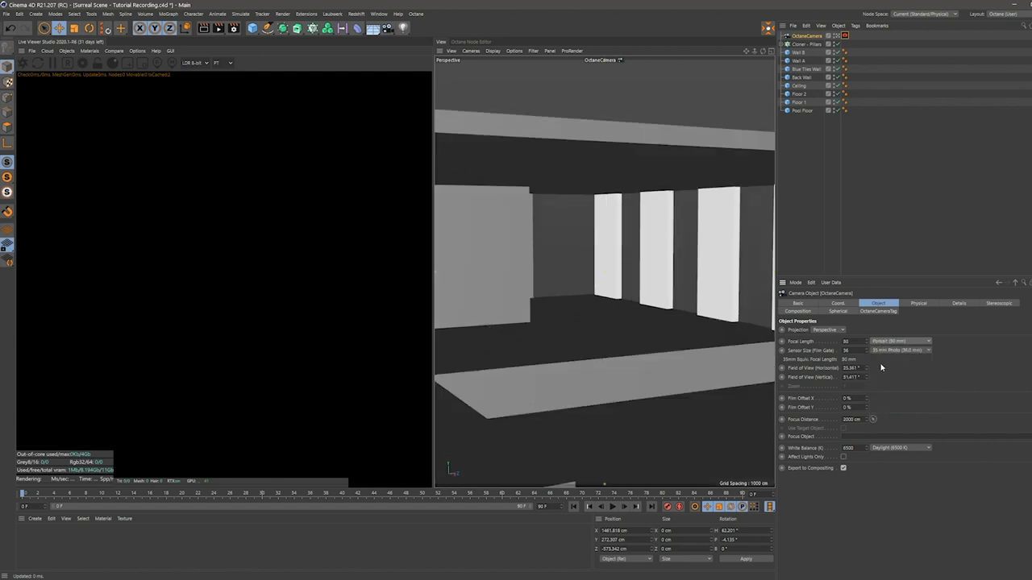
mouse_move(890, 359)
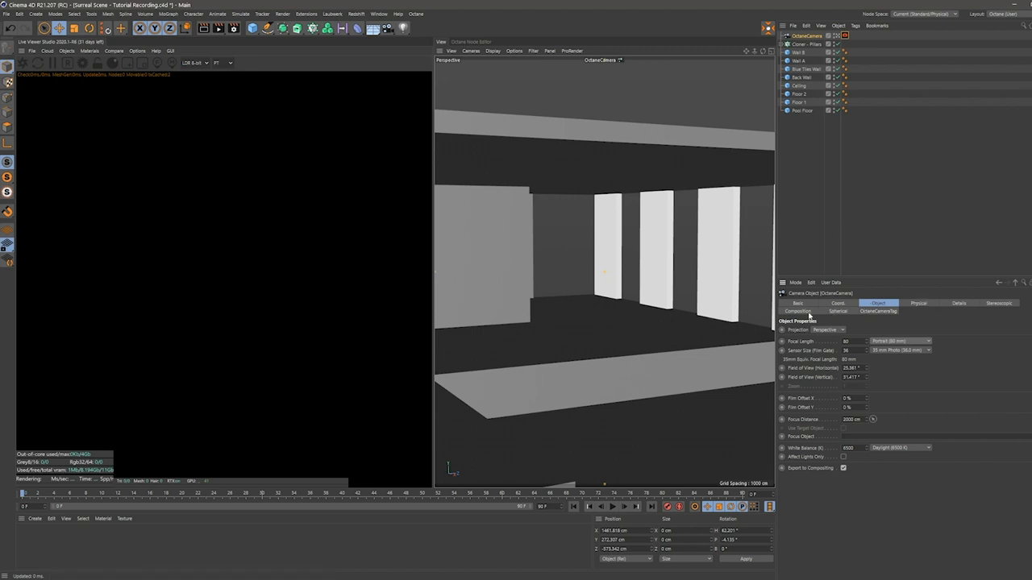
click(796, 311)
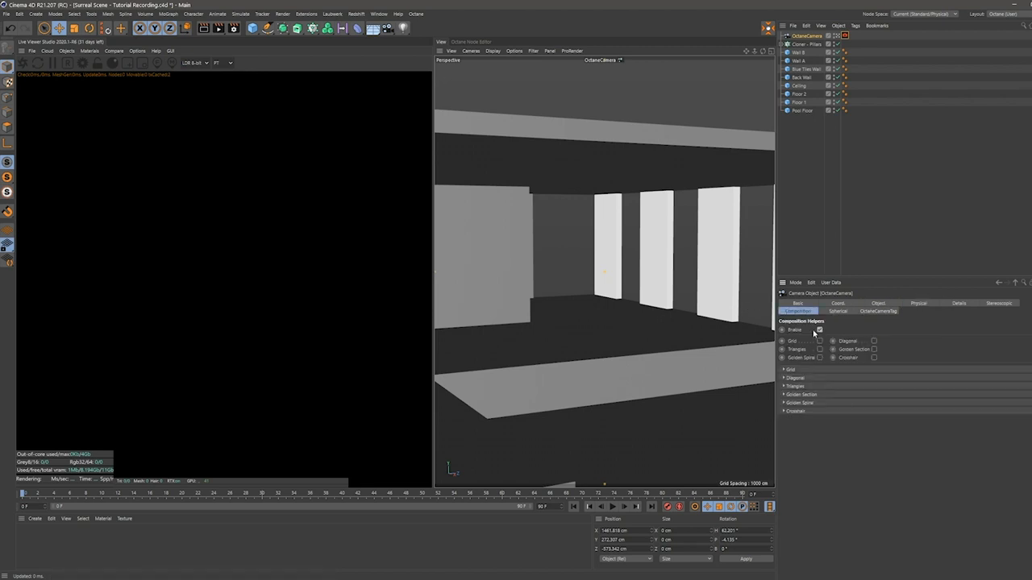
Step: Enable the composition Grid, colour it red, and reframe the camera on the room
click(819, 341)
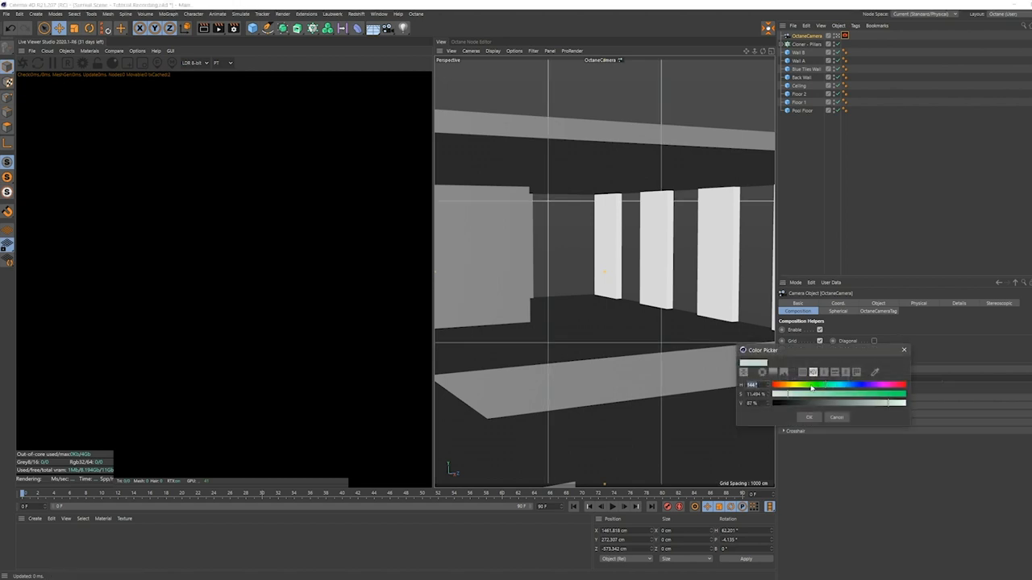
drag(809, 384, 901, 384)
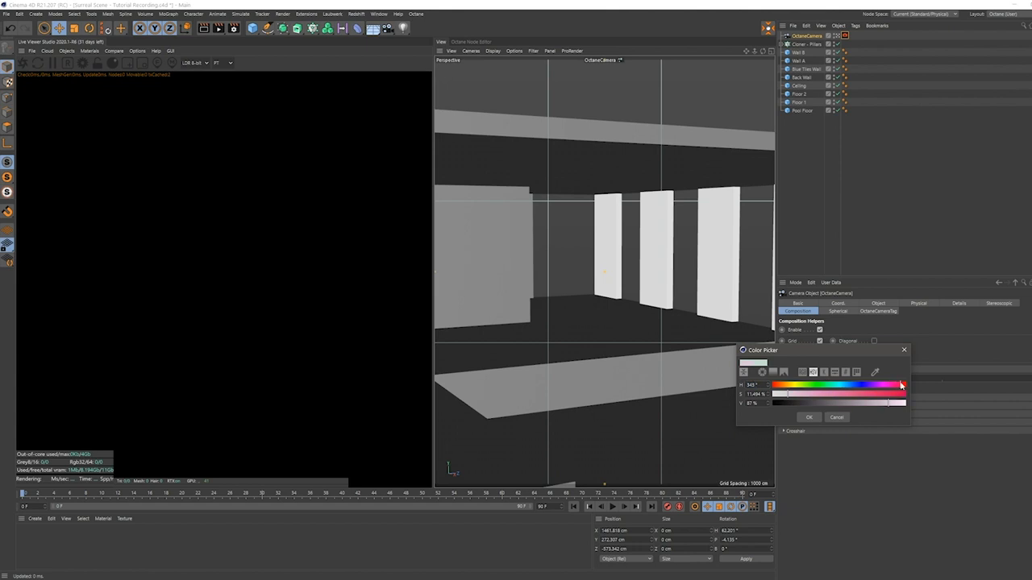
click(808, 416)
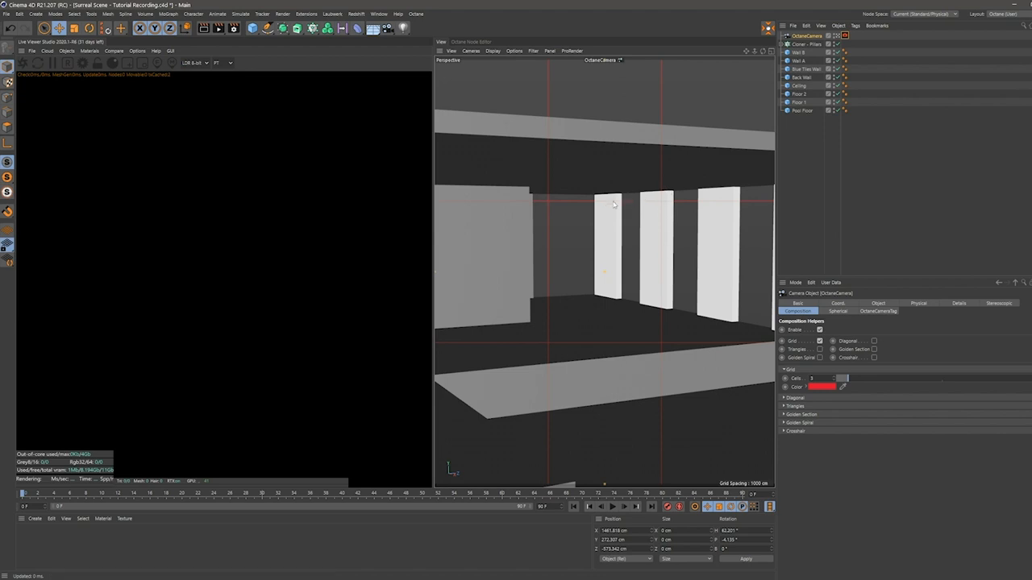
mouse_move(674, 148)
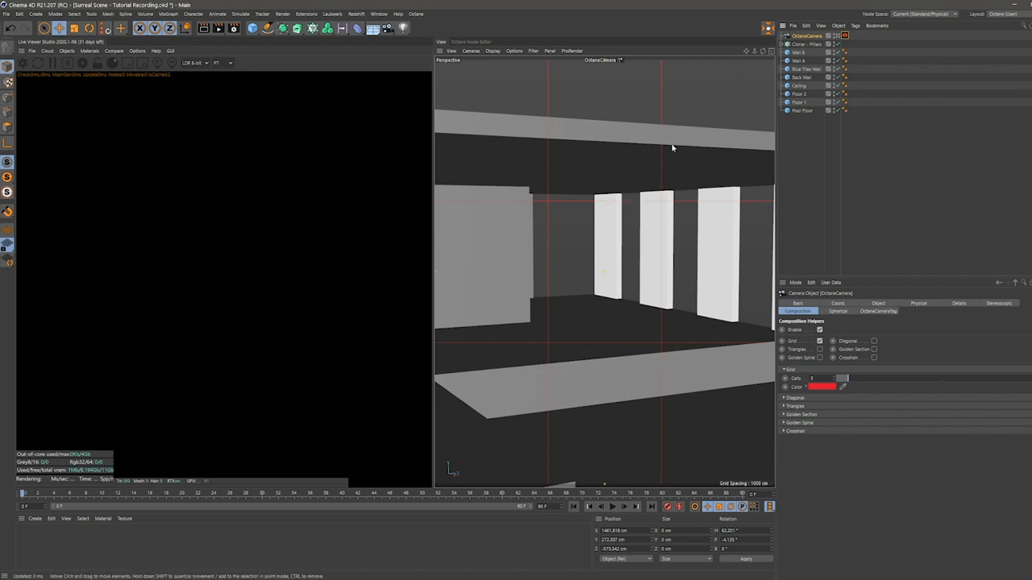
drag(674, 148, 619, 251)
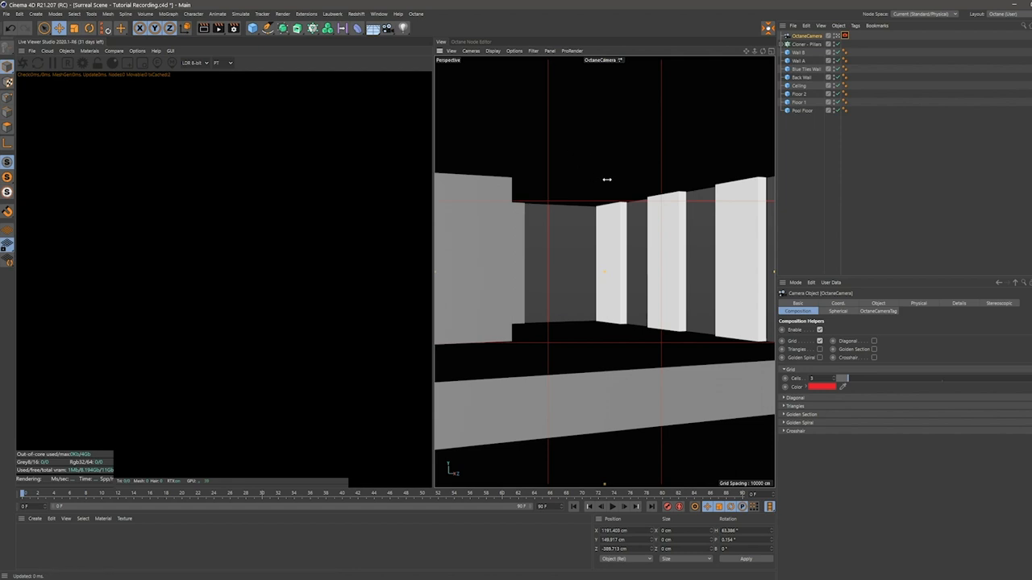
mouse_move(484, 74)
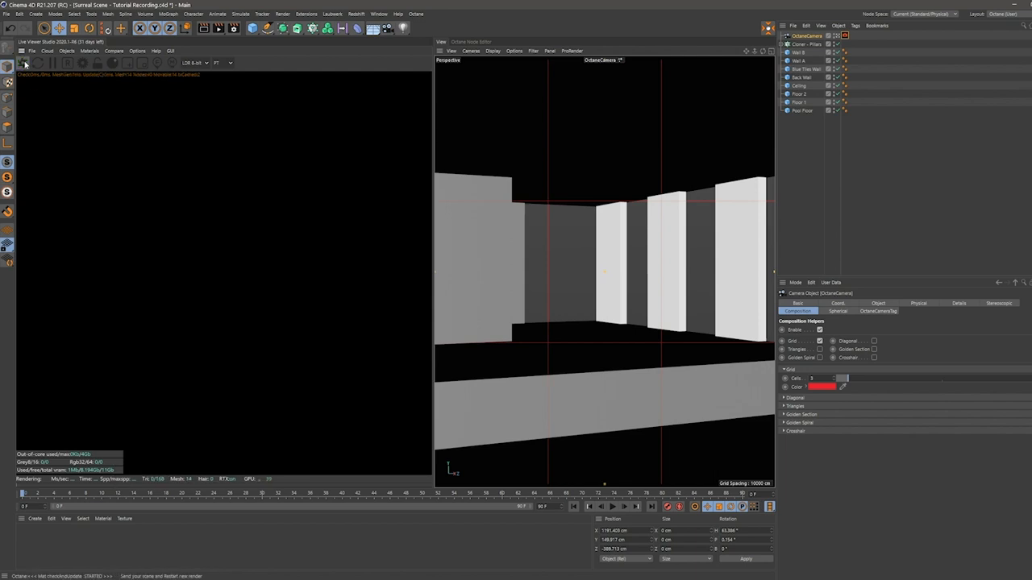
Step: Send the scene to the Live Viewer and lock the render to the camera frame
click(23, 62)
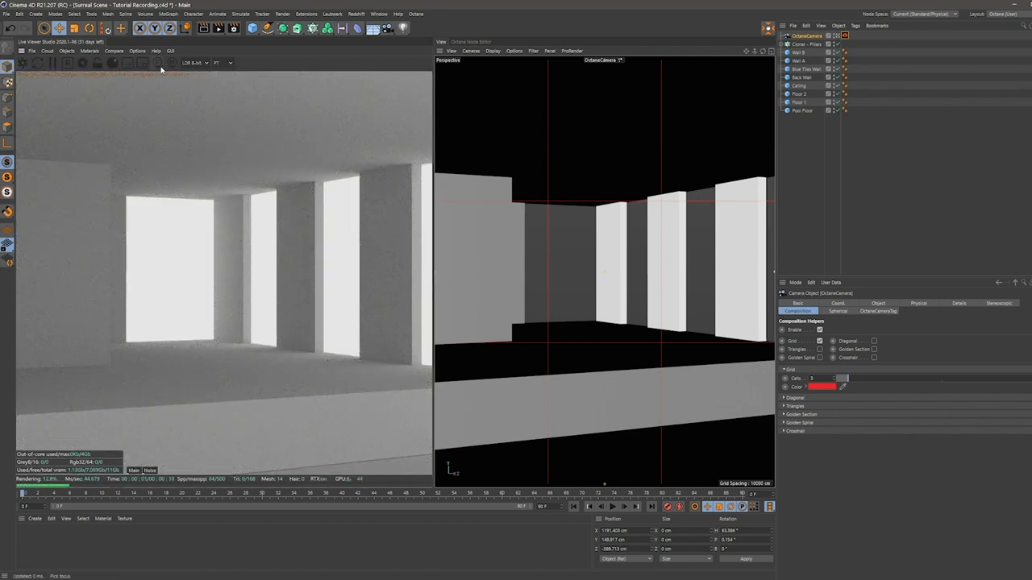
mouse_move(83, 63)
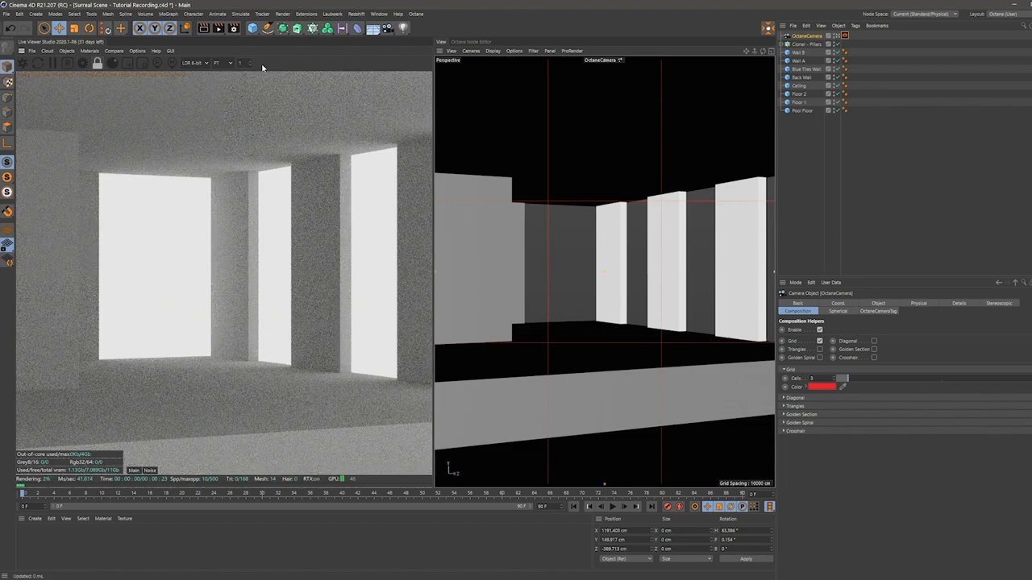
click(242, 63)
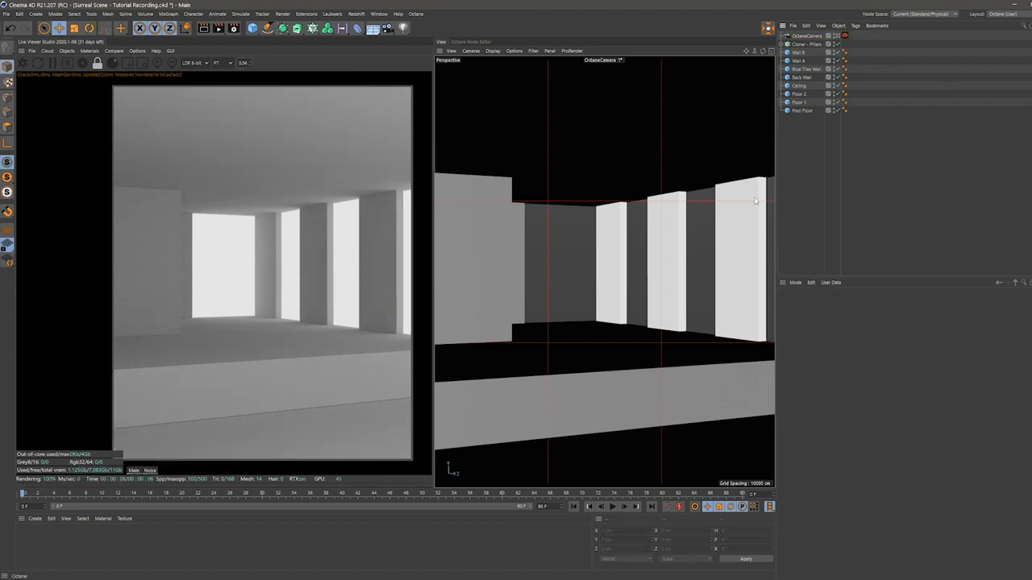
mouse_move(328, 203)
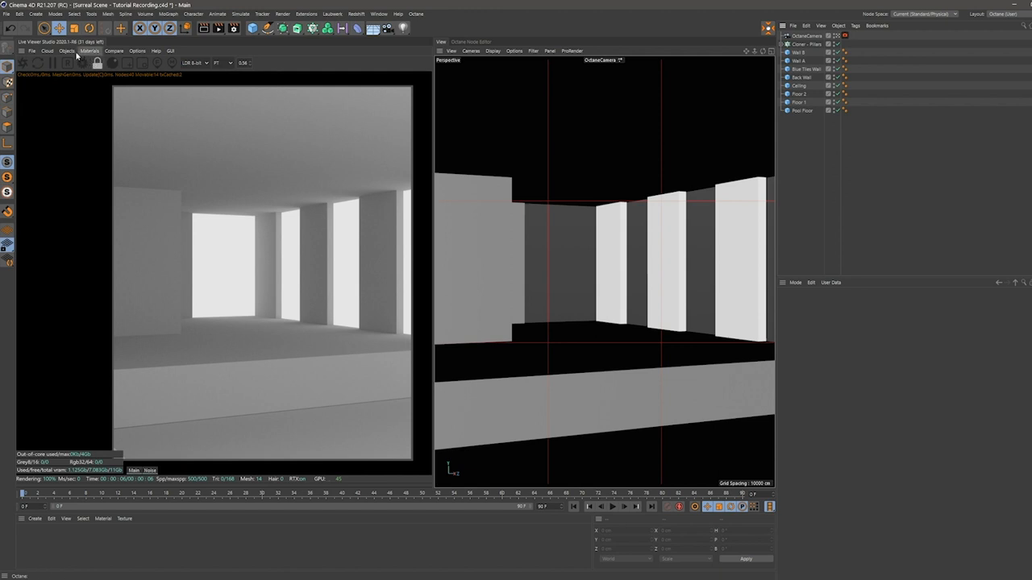
Step: Add an Octane Daylight from Objects > Lights and bring up its daylight tag settings
click(67, 50)
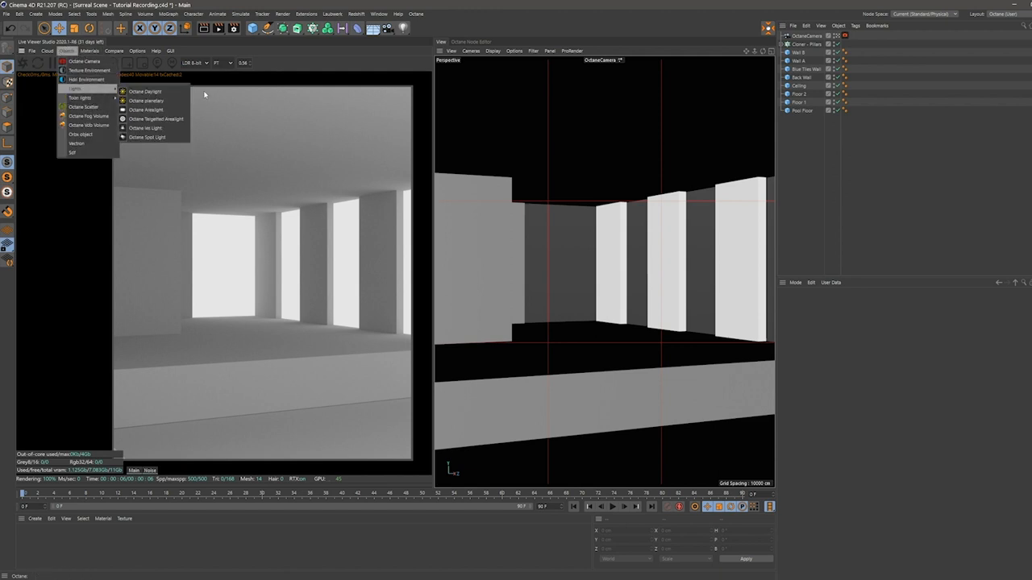
click(145, 90)
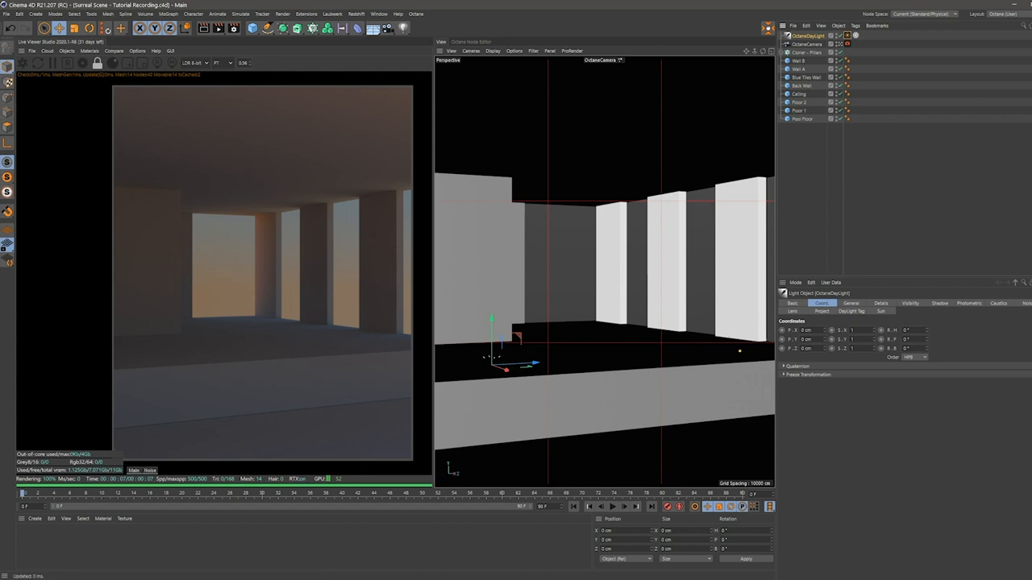
mouse_move(926, 343)
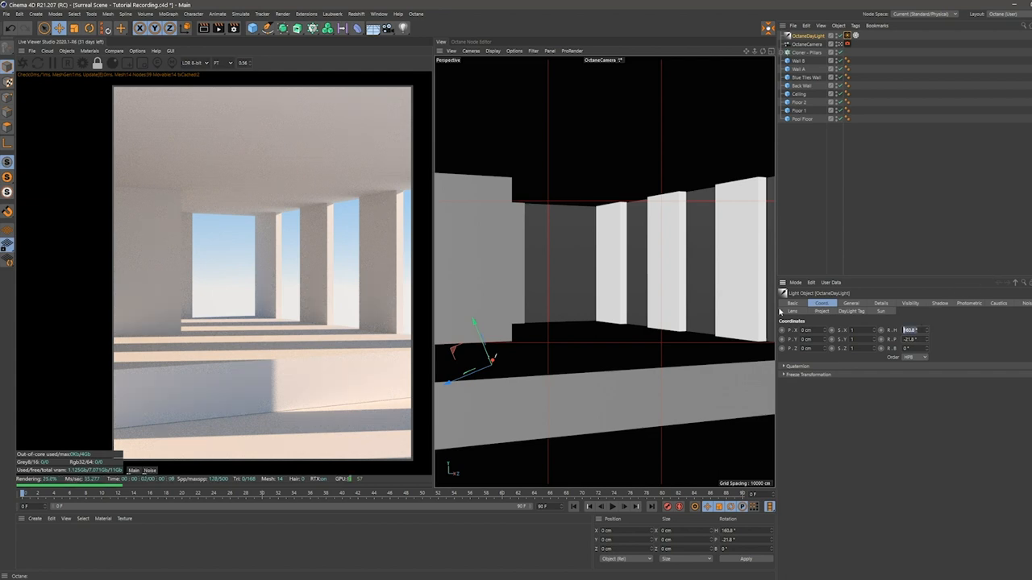
click(910, 329)
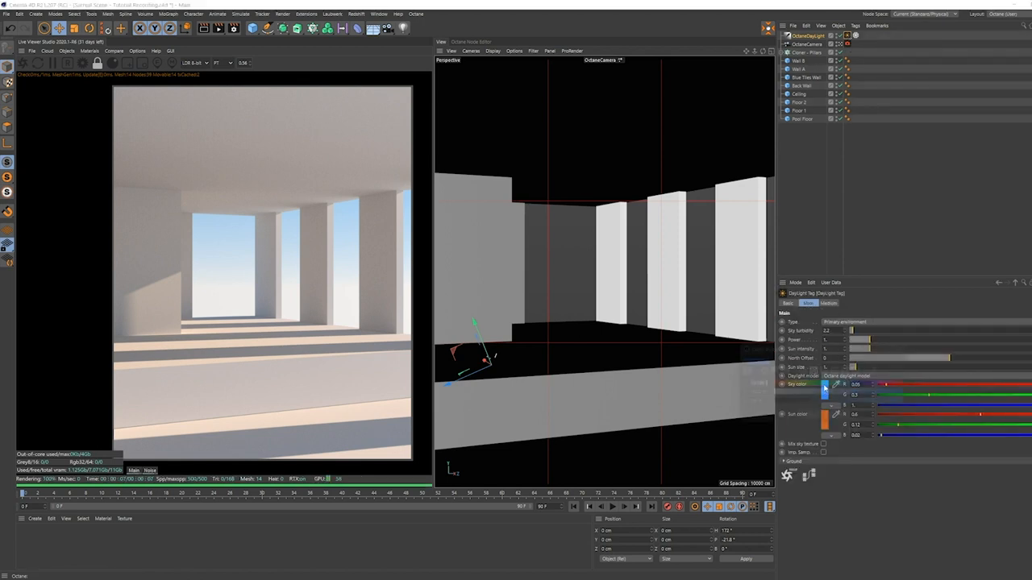
click(826, 383)
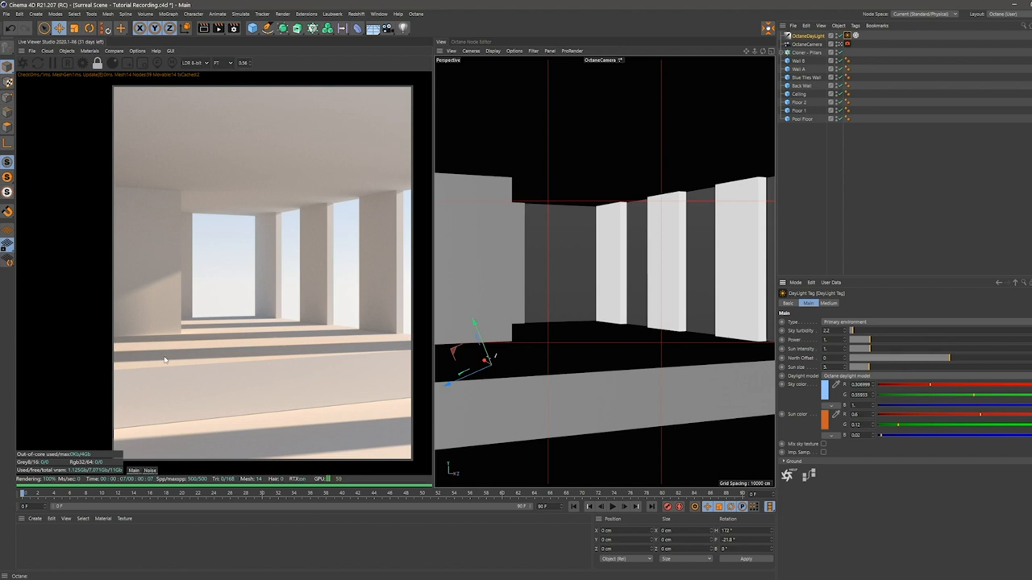
mouse_move(750, 345)
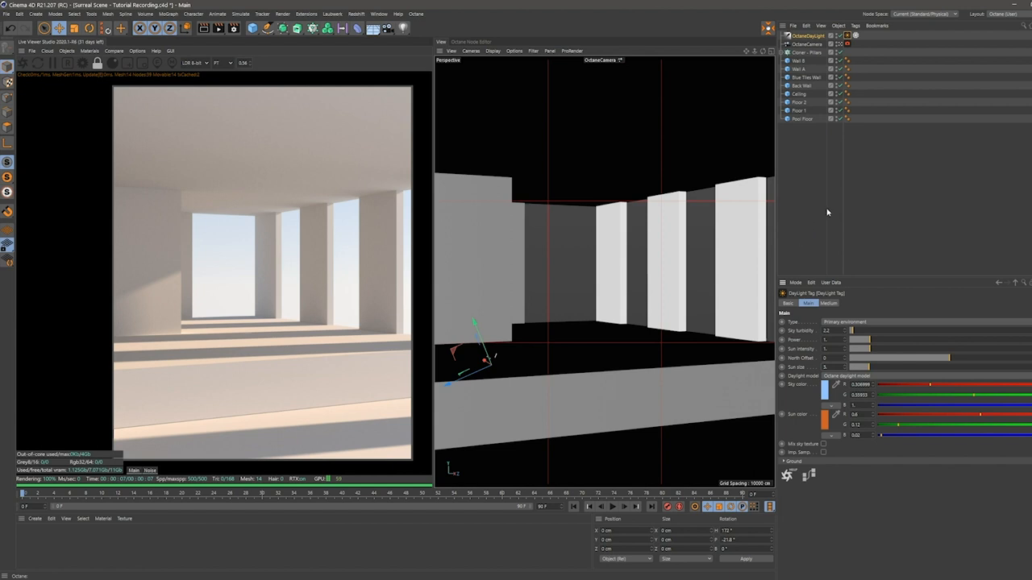
mouse_move(838, 208)
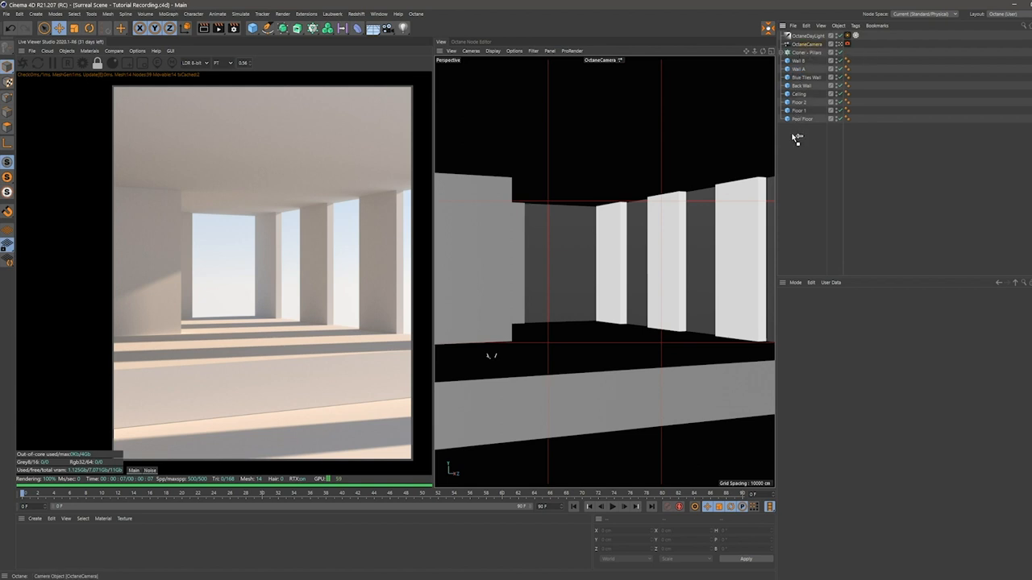
Step: Create a Camera, group the room geometry with Alt+G, and attach an Octane Camera Tag
click(806, 119)
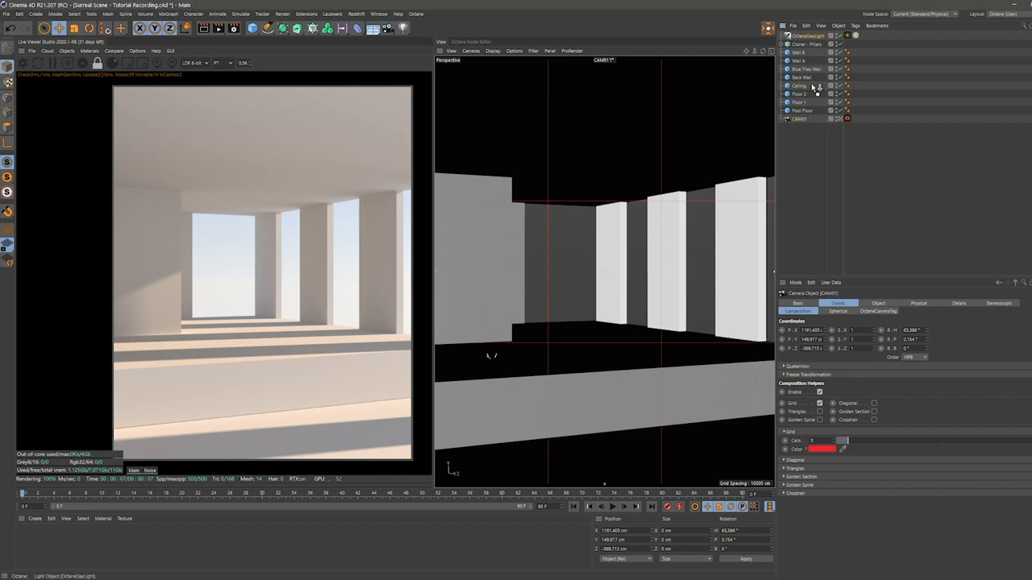
click(809, 119)
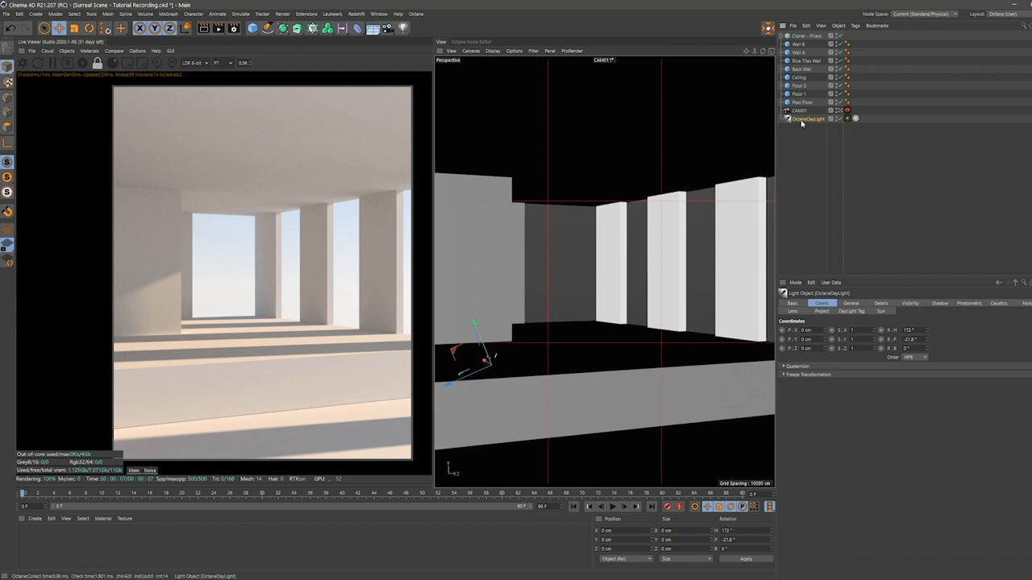
mouse_move(797, 133)
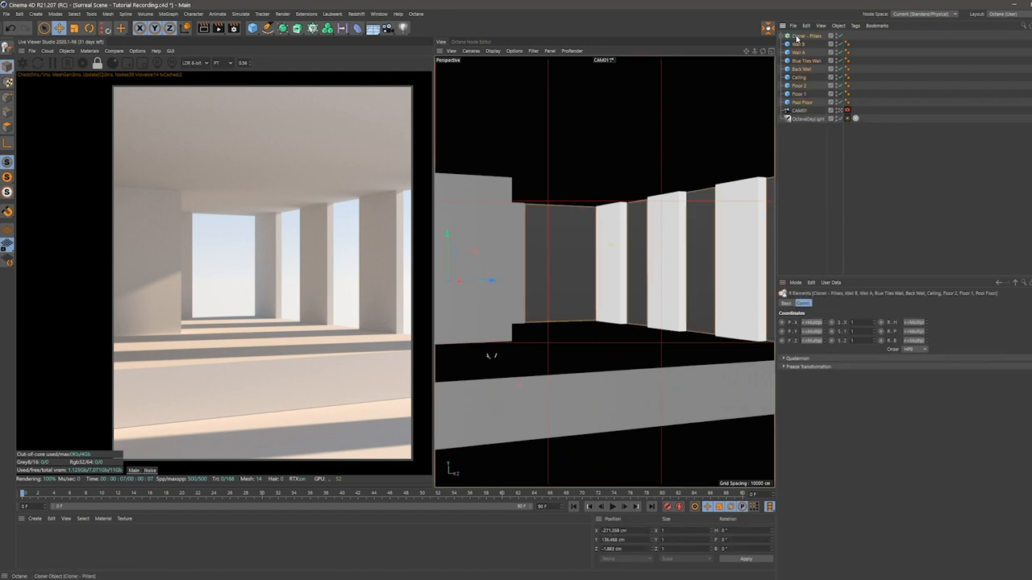
click(800, 45)
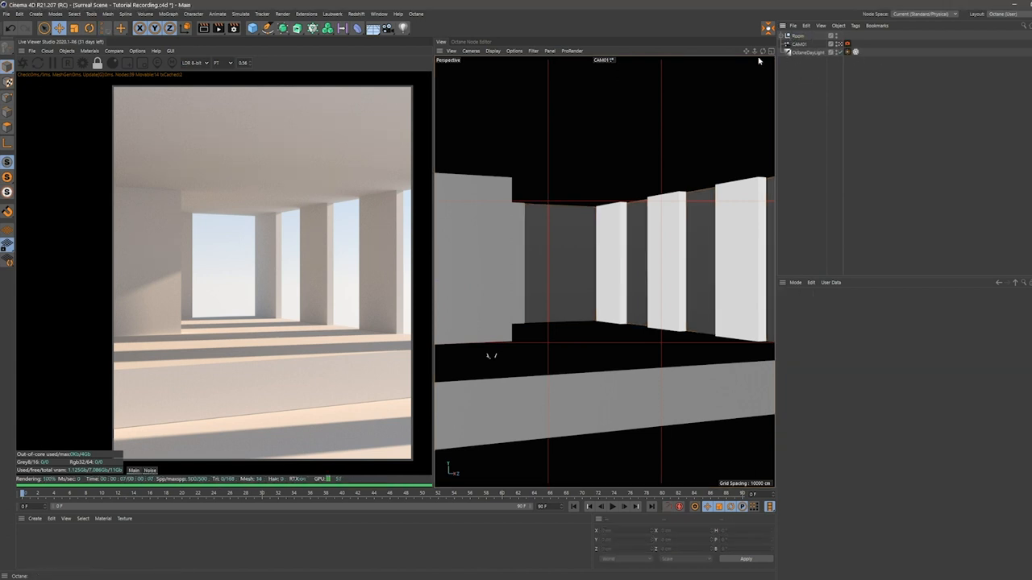
click(253, 27)
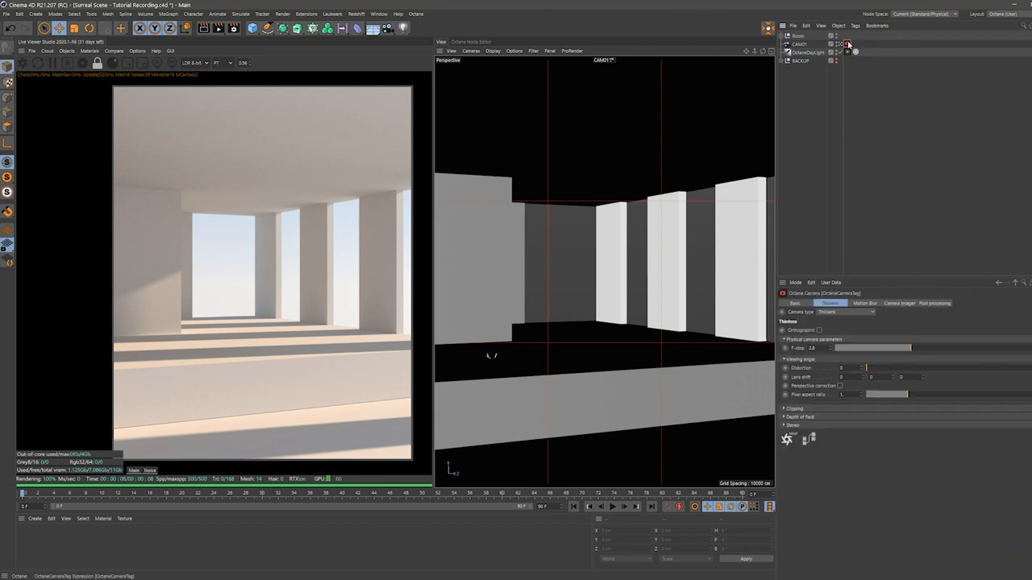
Step: In the Camera Imager tab, enable the imager and set a Neutral response curve
click(900, 303)
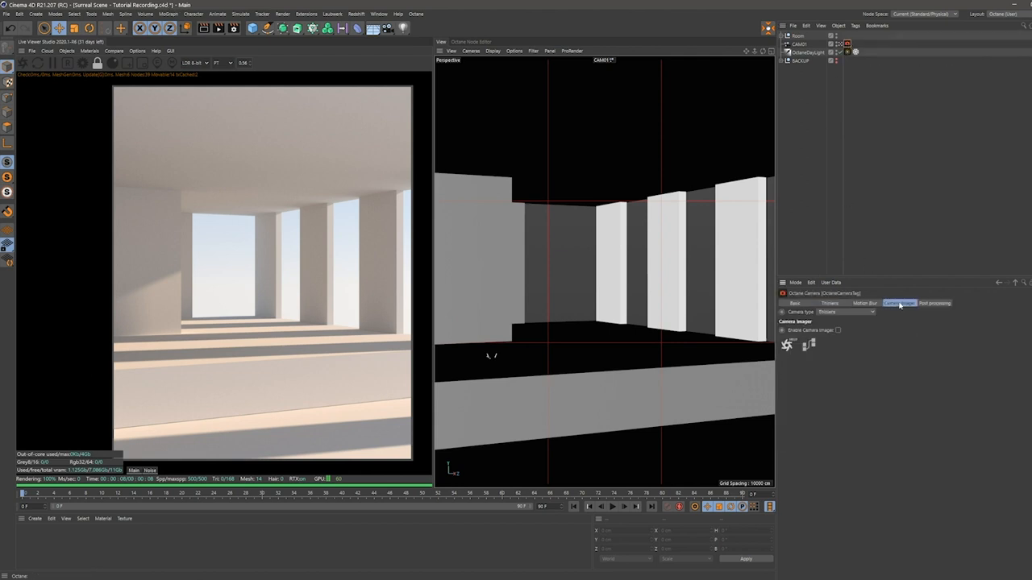
click(839, 329)
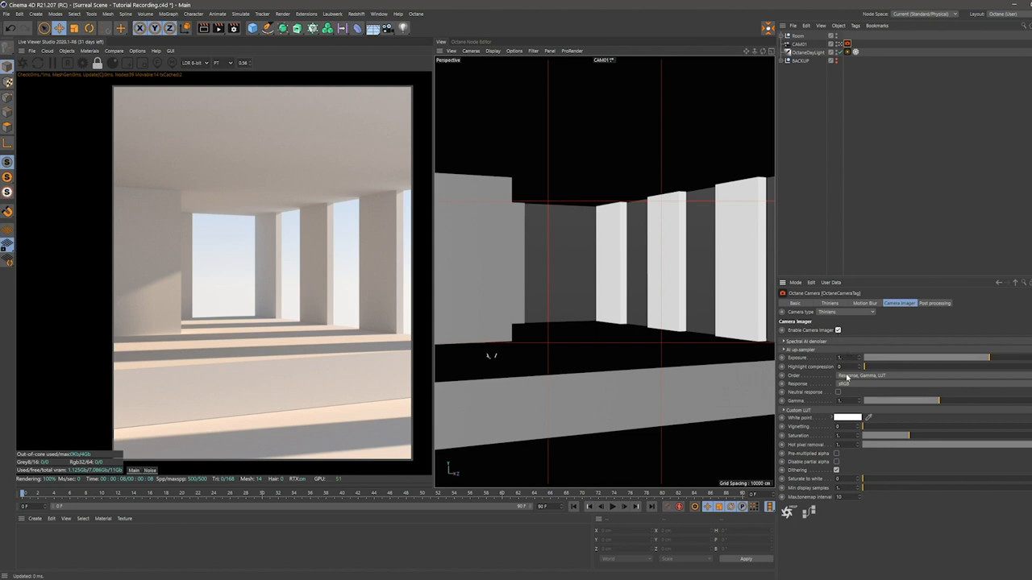
mouse_move(809, 389)
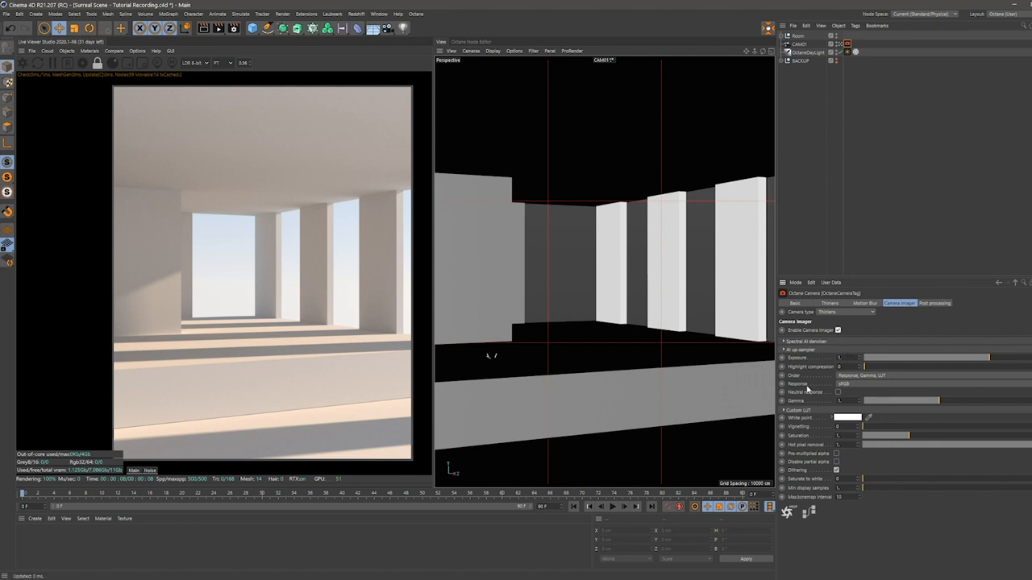
click(844, 384)
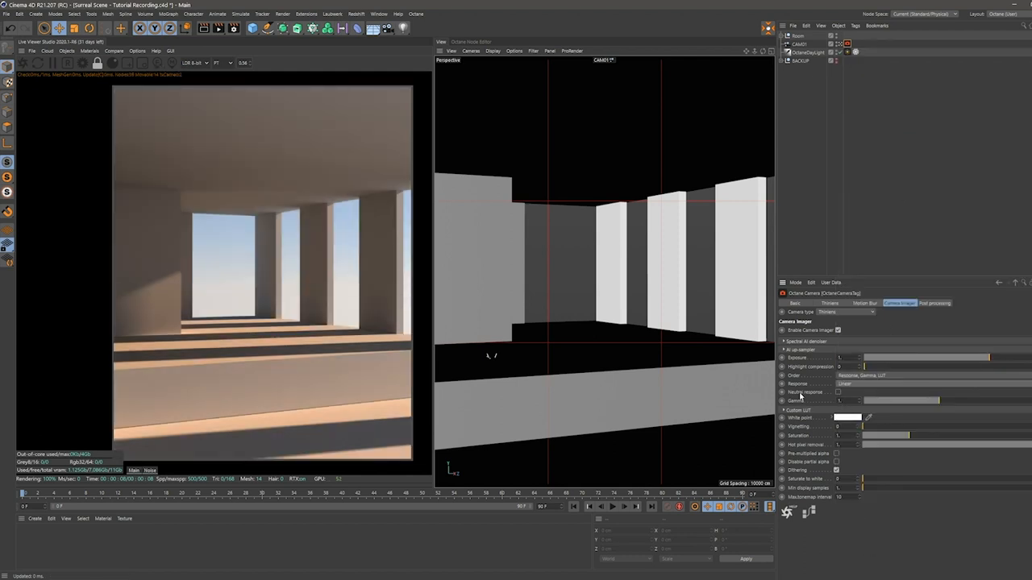
click(837, 393)
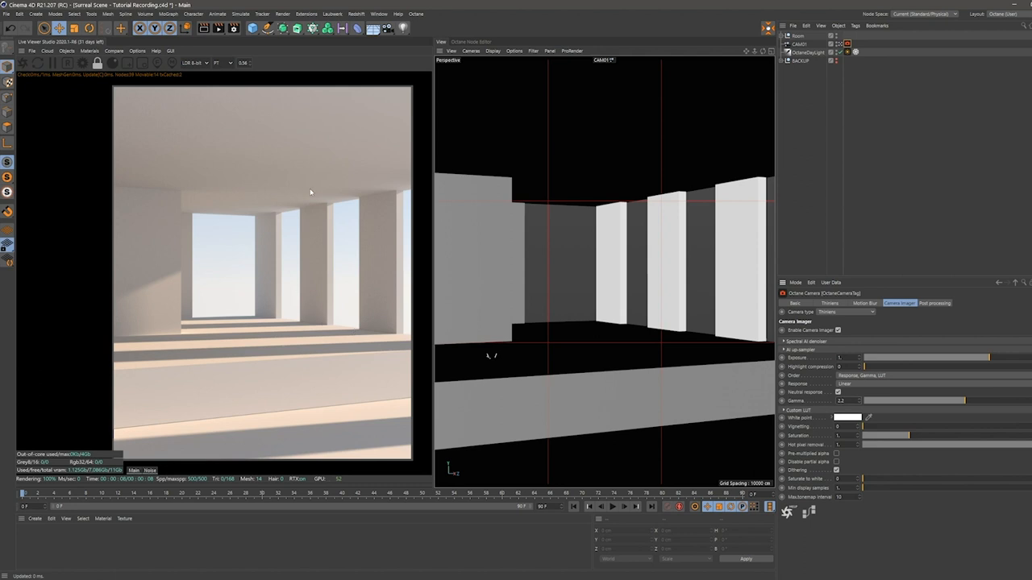
mouse_move(222, 187)
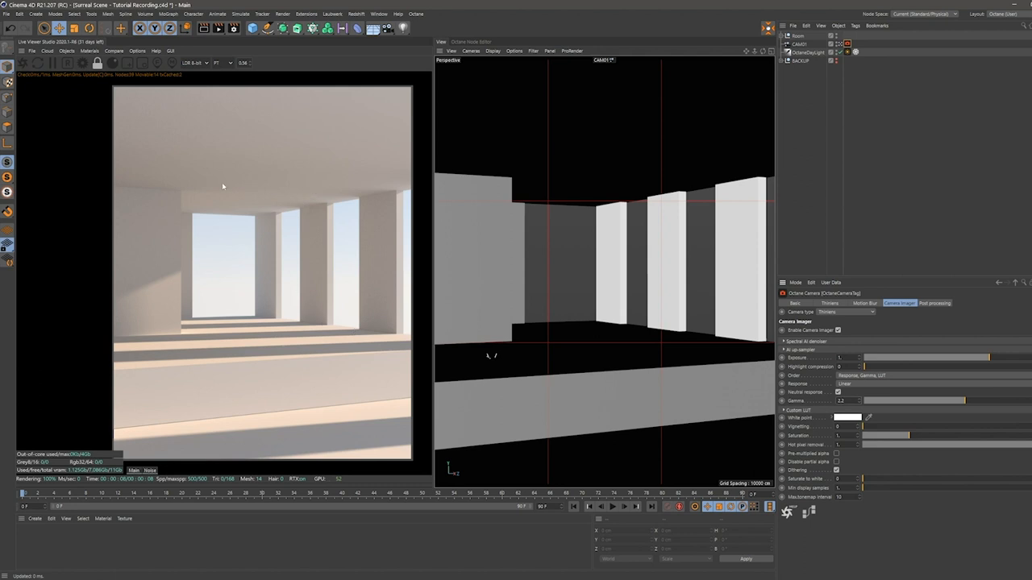
mouse_move(832, 356)
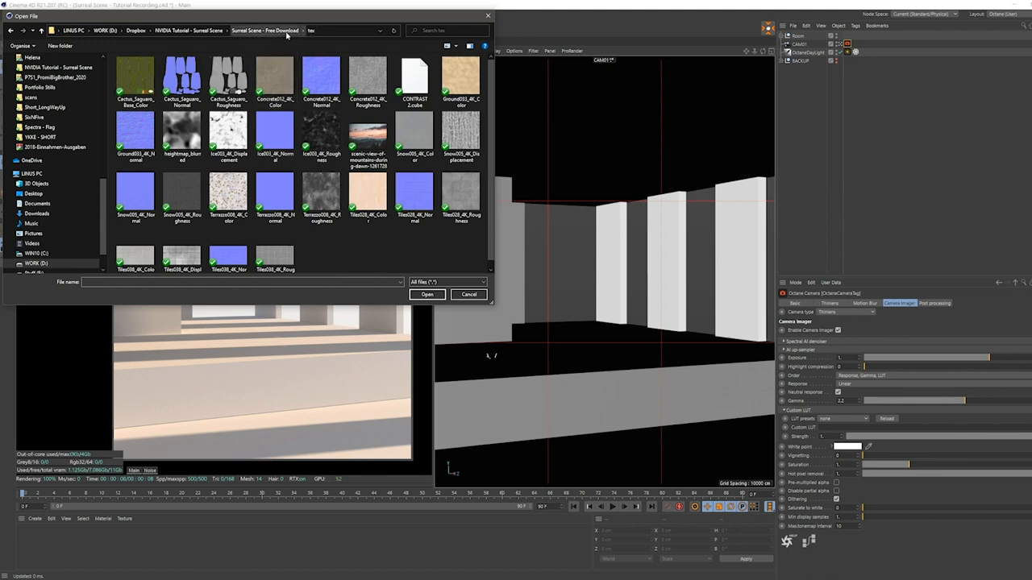
Step: Load the CONTRAST .cube file as Custom LUT, then tweak the Gamma and Exposure sliders
click(412, 80)
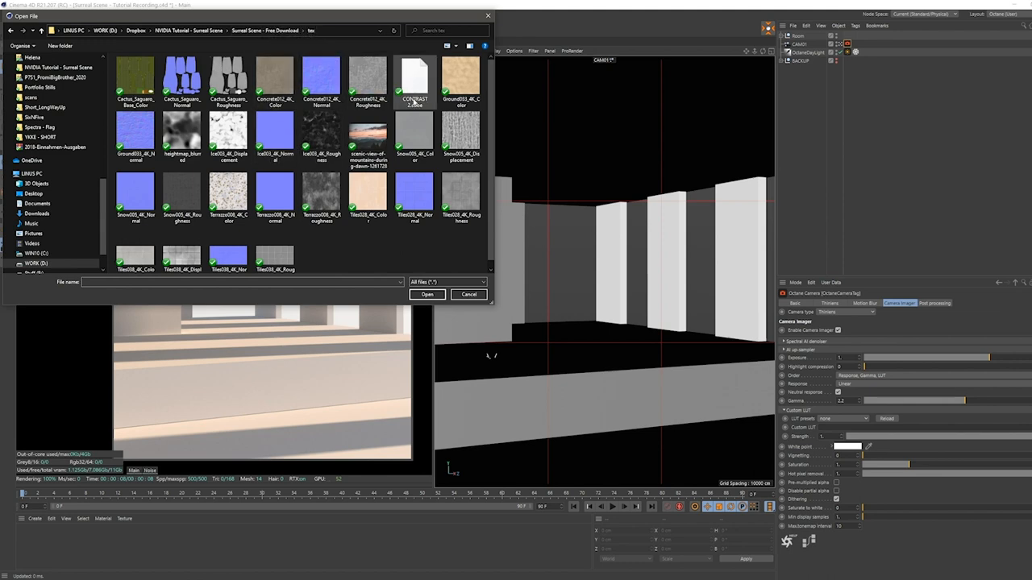
mouse_move(415, 80)
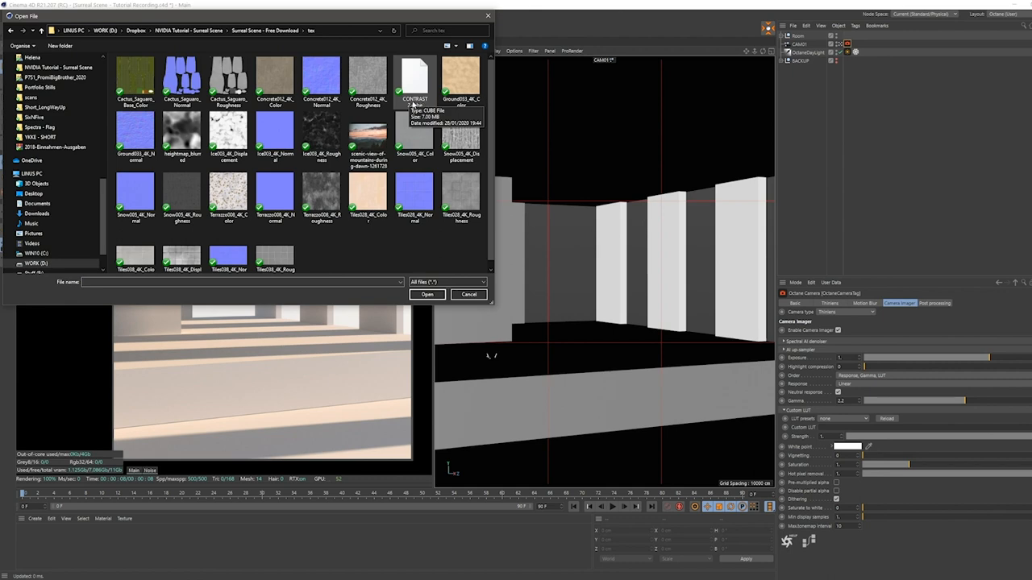
click(414, 81)
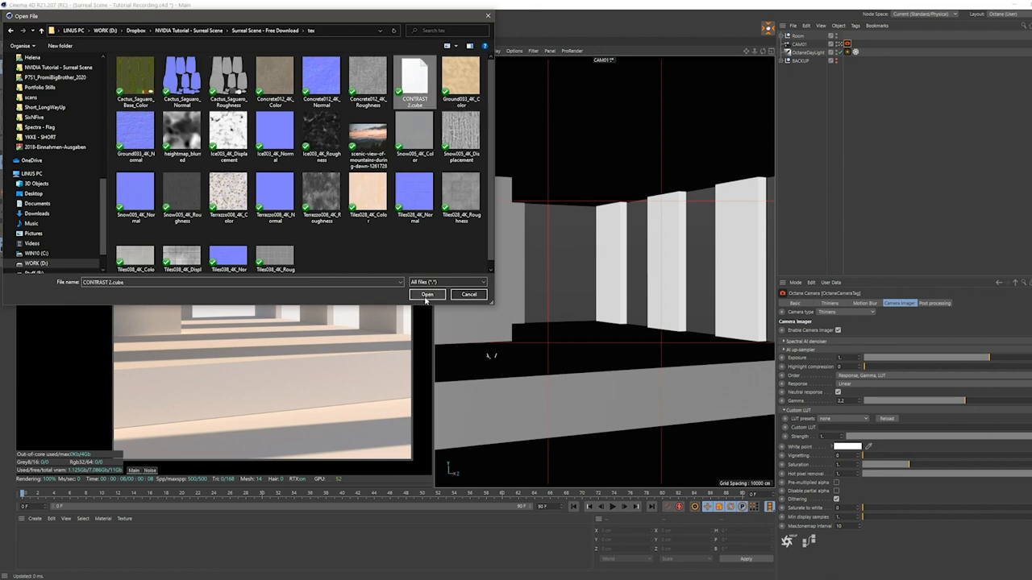
click(426, 293)
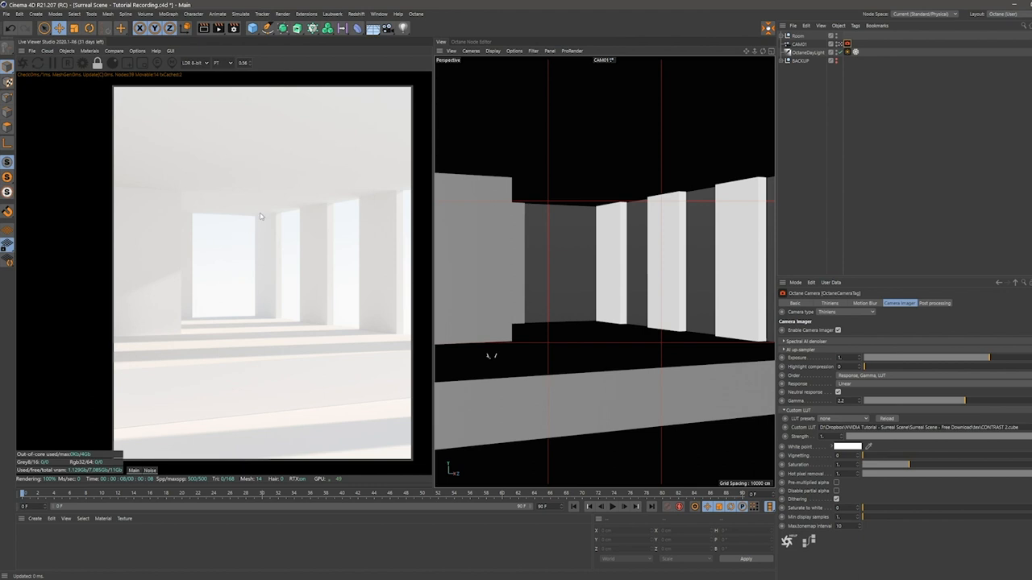
mouse_move(411, 251)
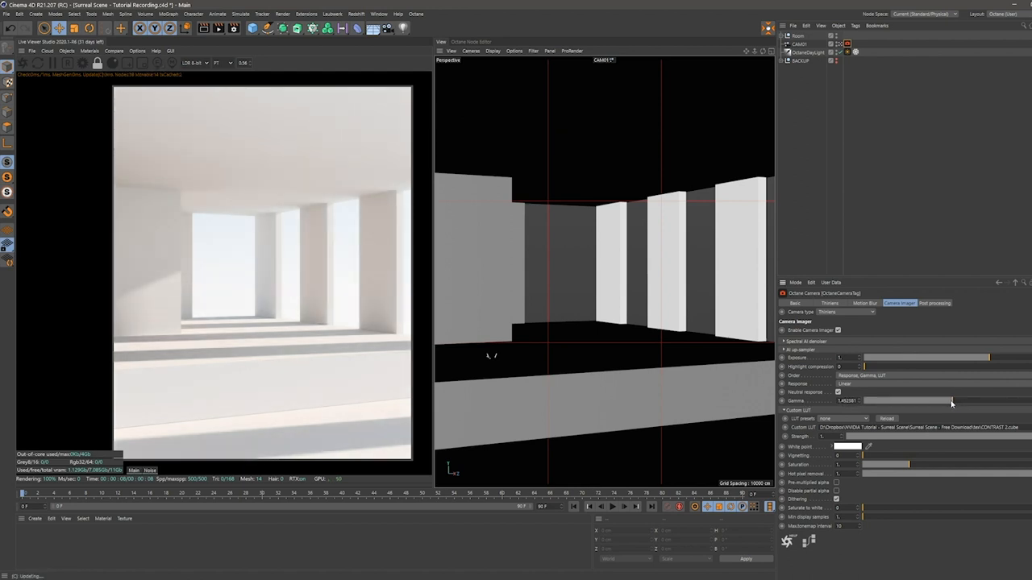
drag(951, 400, 943, 400)
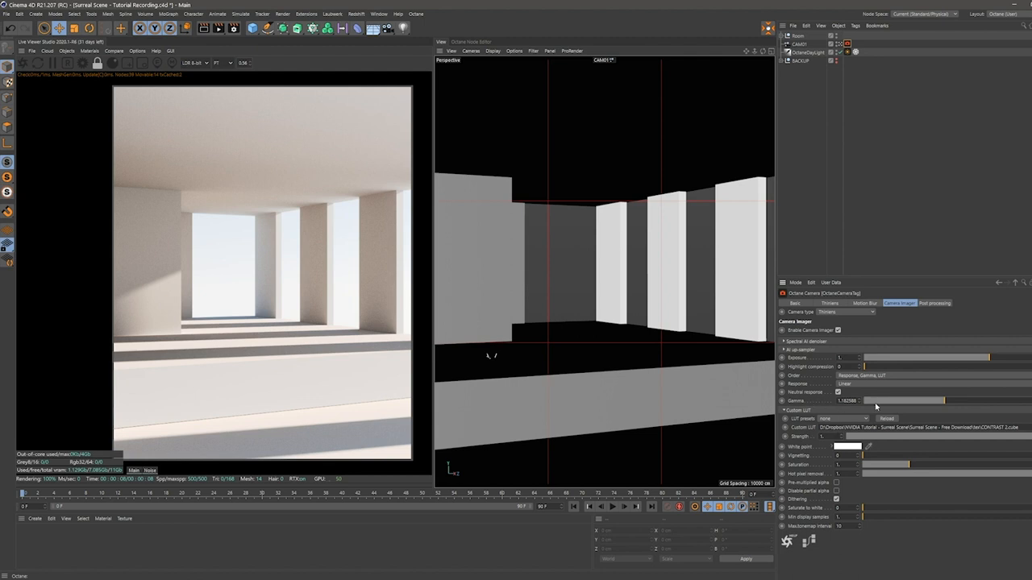
mouse_move(996, 358)
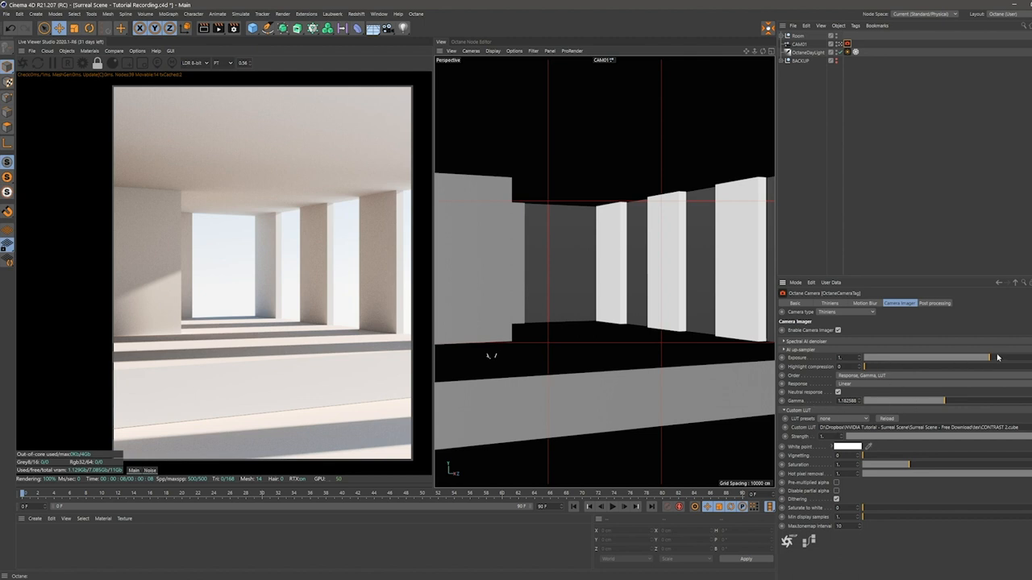
mouse_move(987, 440)
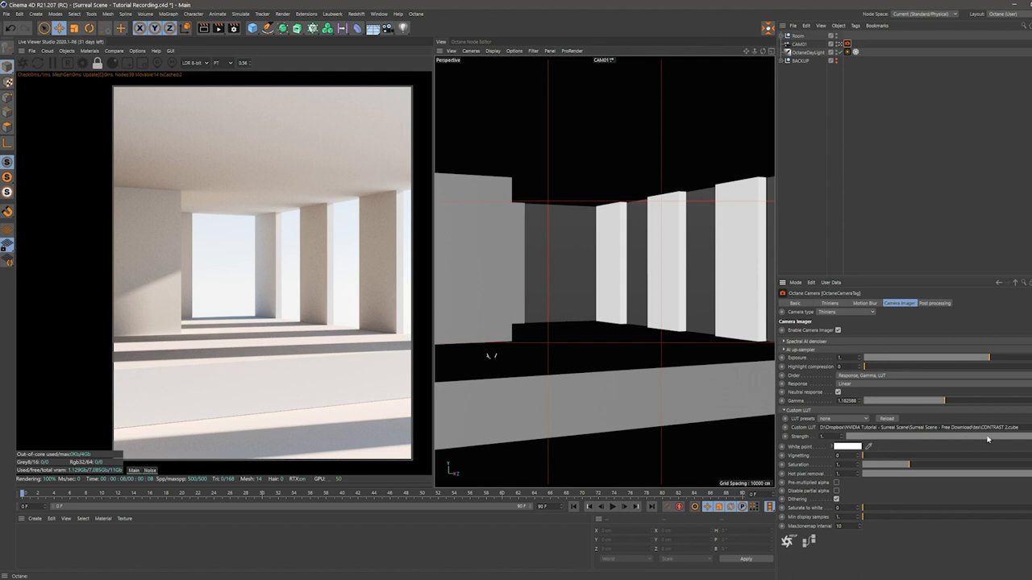
mouse_move(957, 410)
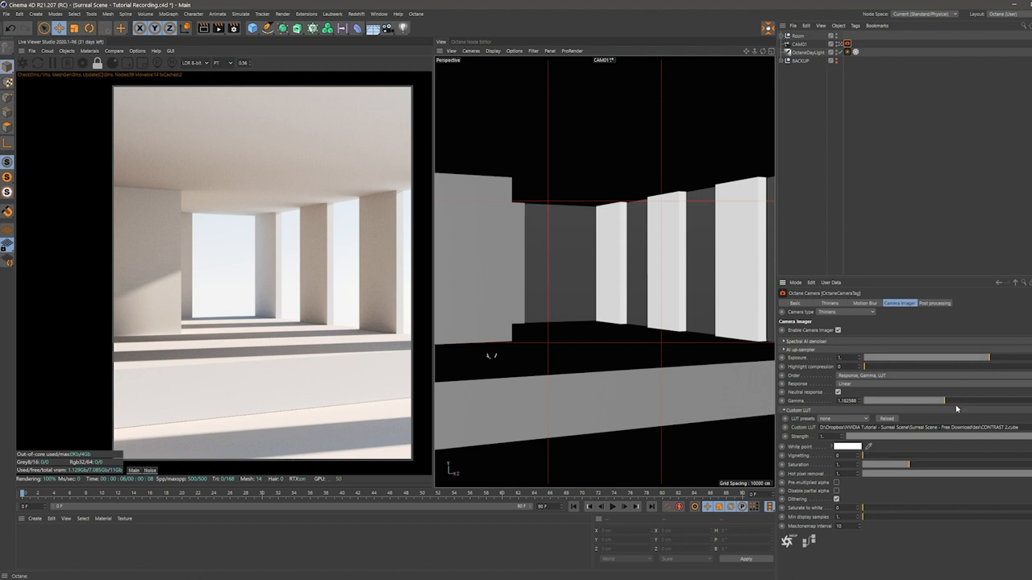
mouse_move(919, 406)
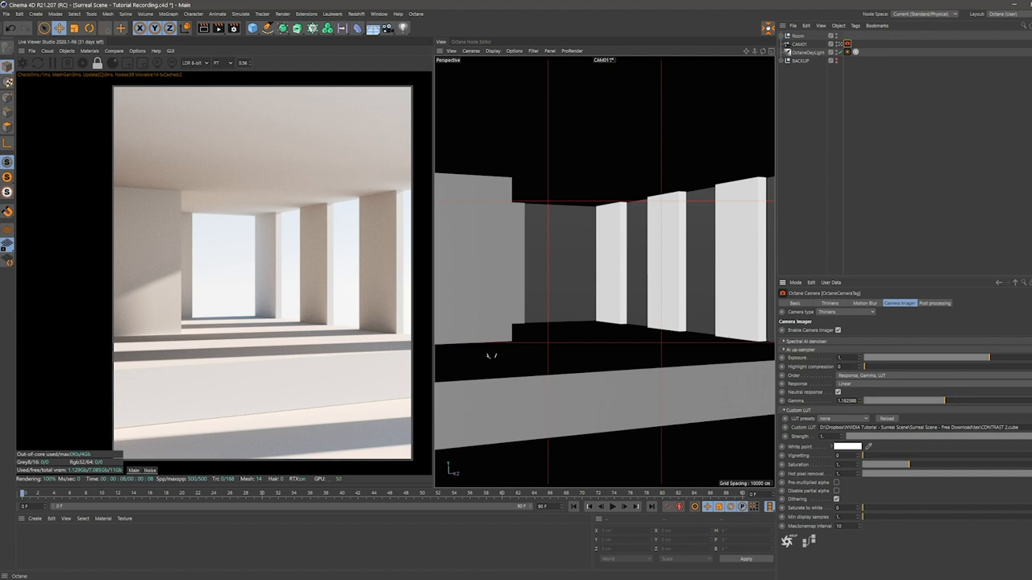
mouse_move(285, 254)
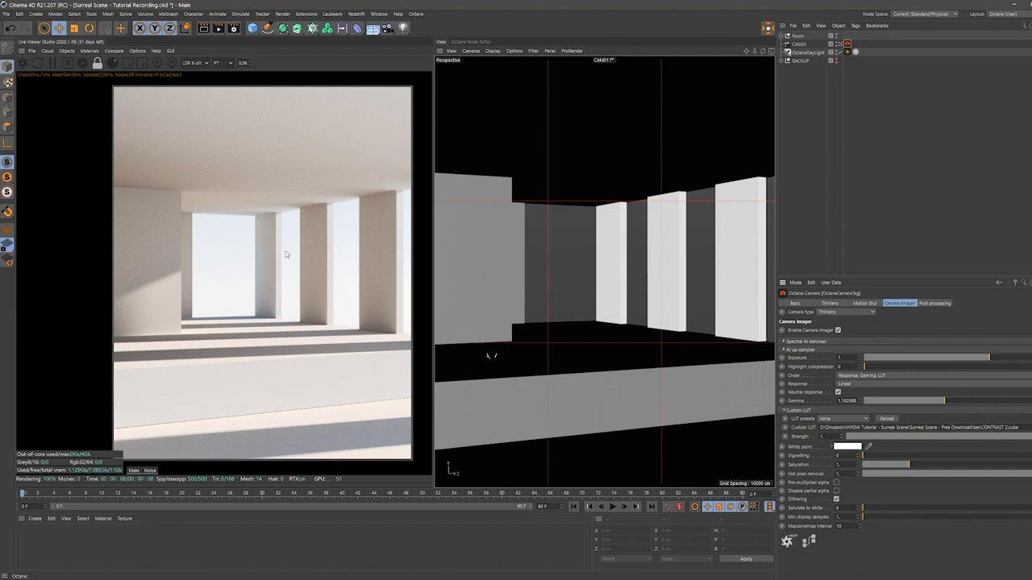
mouse_move(828, 374)
text(0.8)
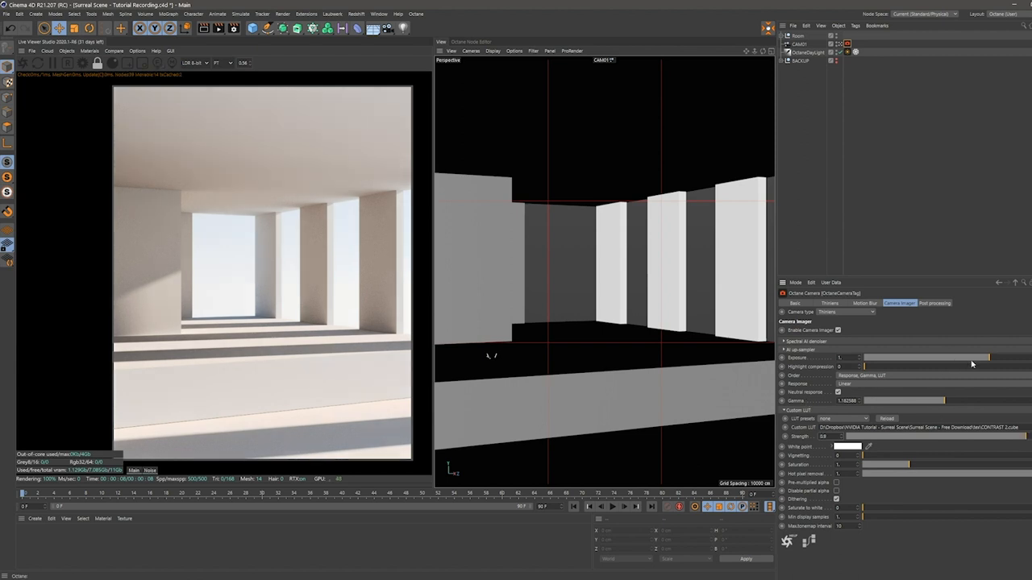
drag(861, 358, 990, 358)
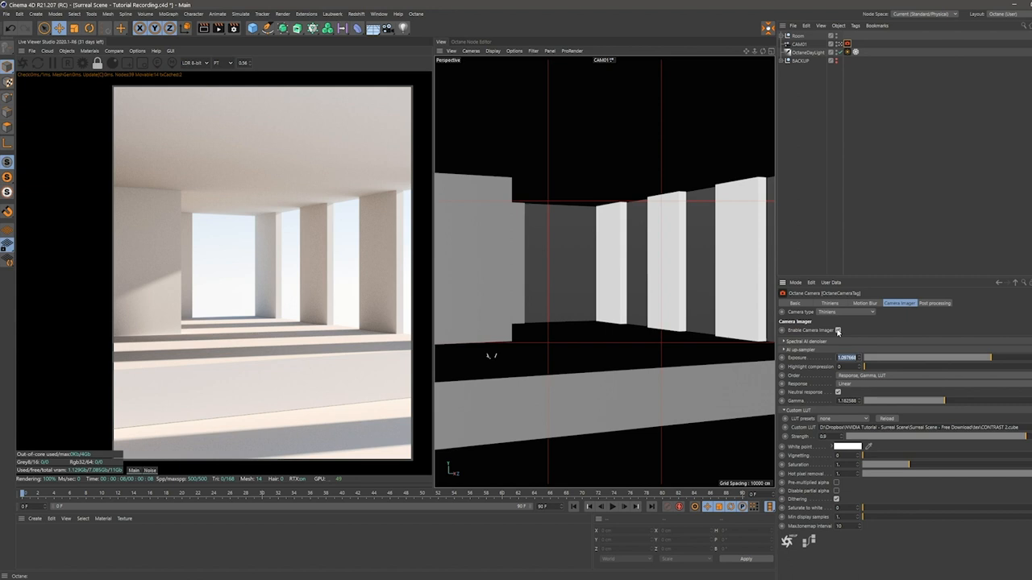
click(836, 330)
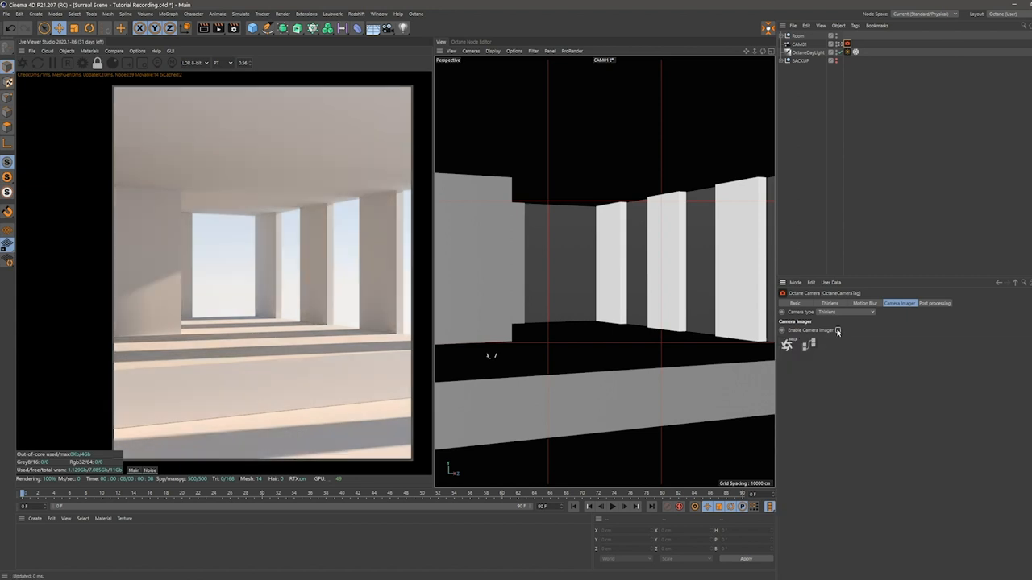
click(836, 331)
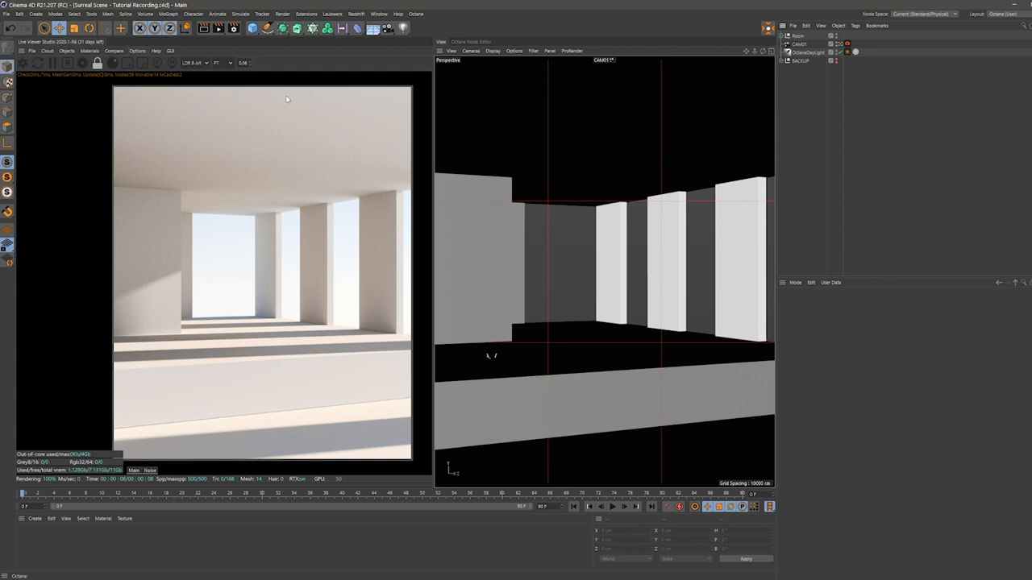
mouse_move(197, 47)
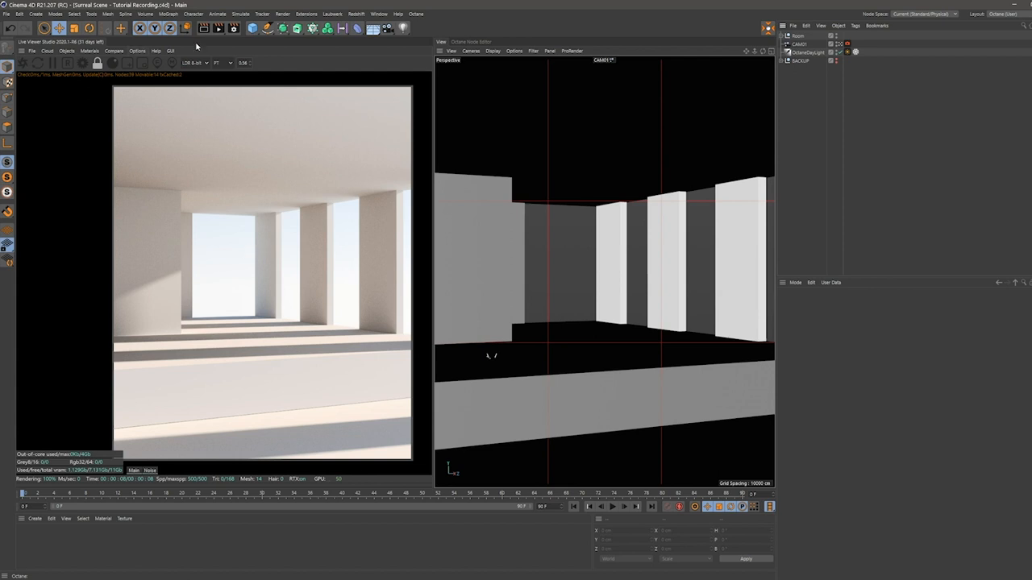
Step: Add a Plane primitive and place it across the room's floor, checking the live viewer options
click(251, 29)
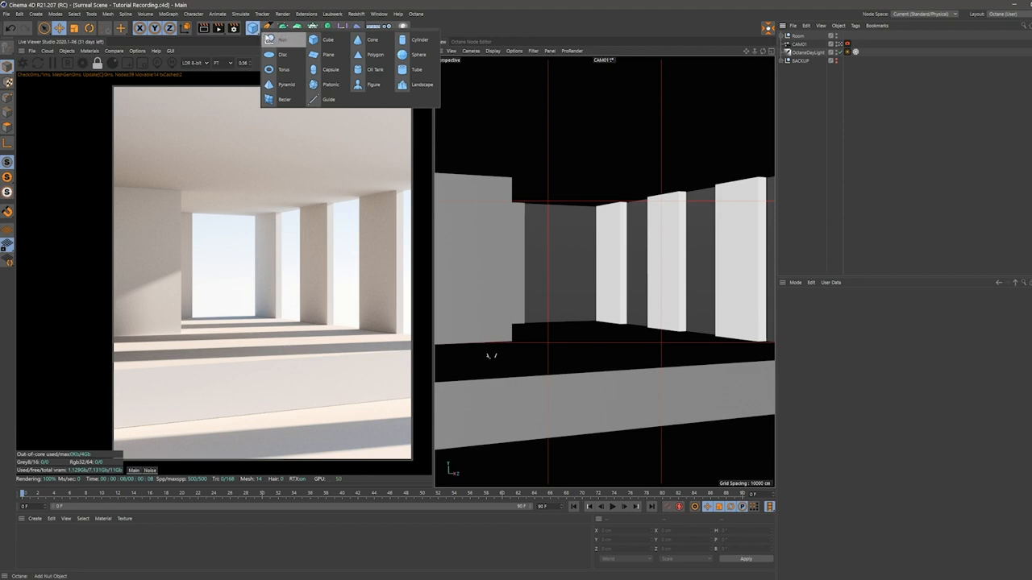
mouse_move(329, 55)
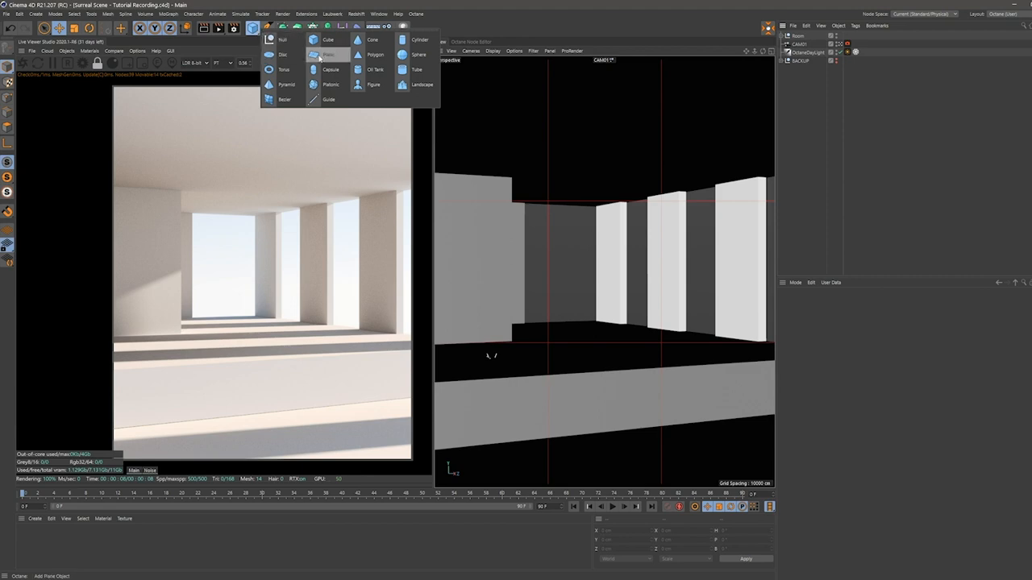
click(329, 55)
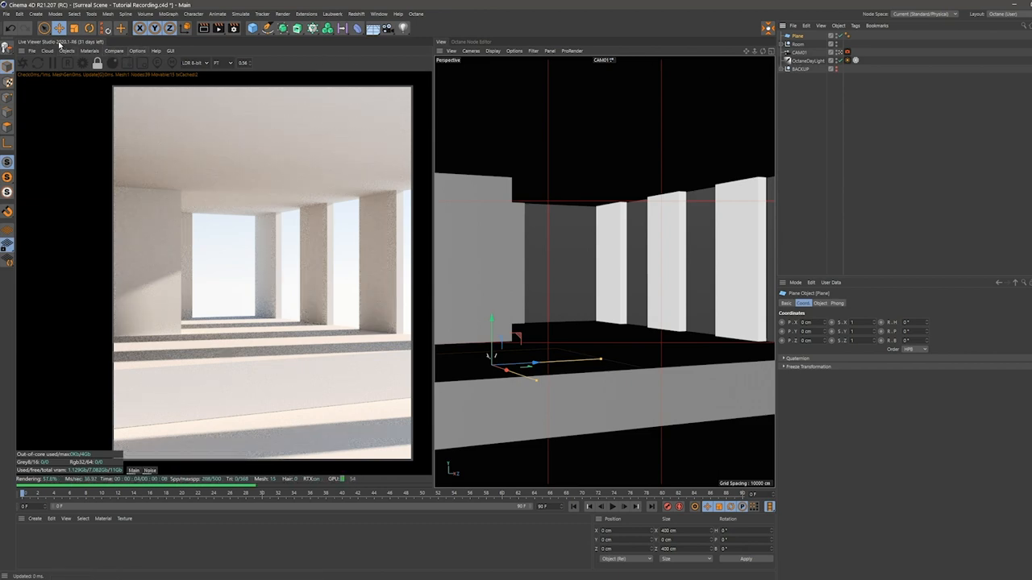
click(137, 49)
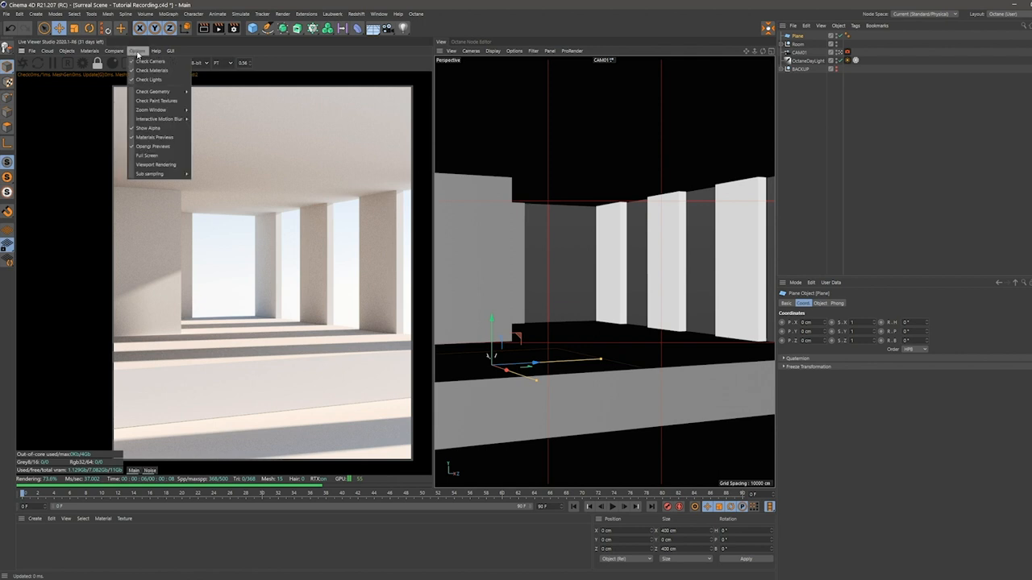
mouse_move(151, 61)
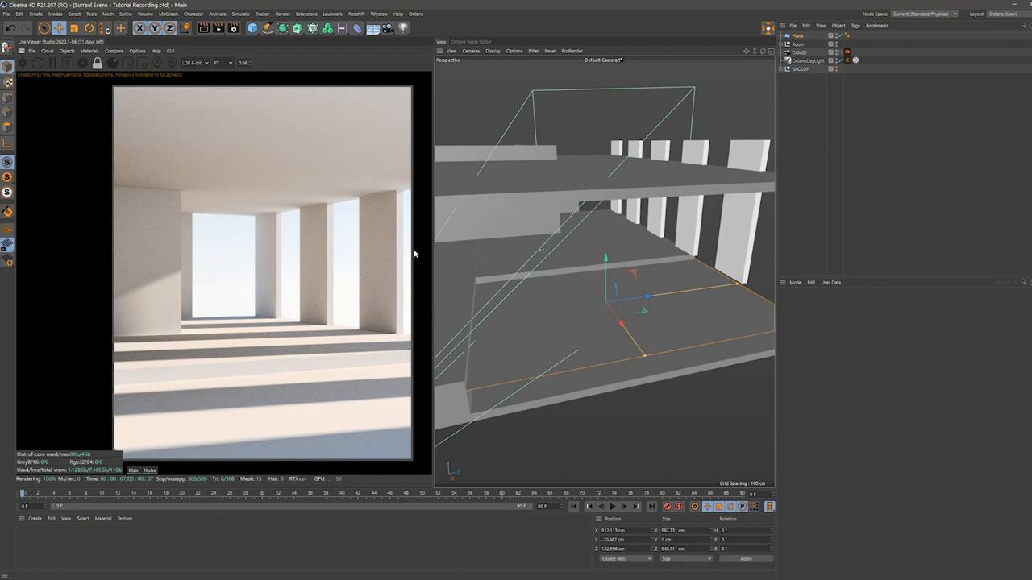
mouse_move(420, 245)
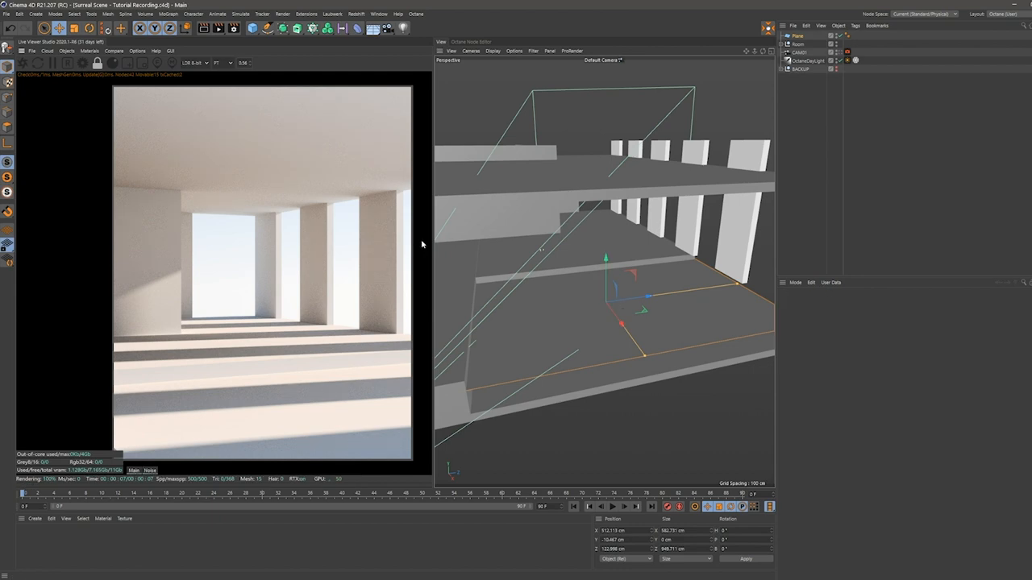
mouse_move(116, 82)
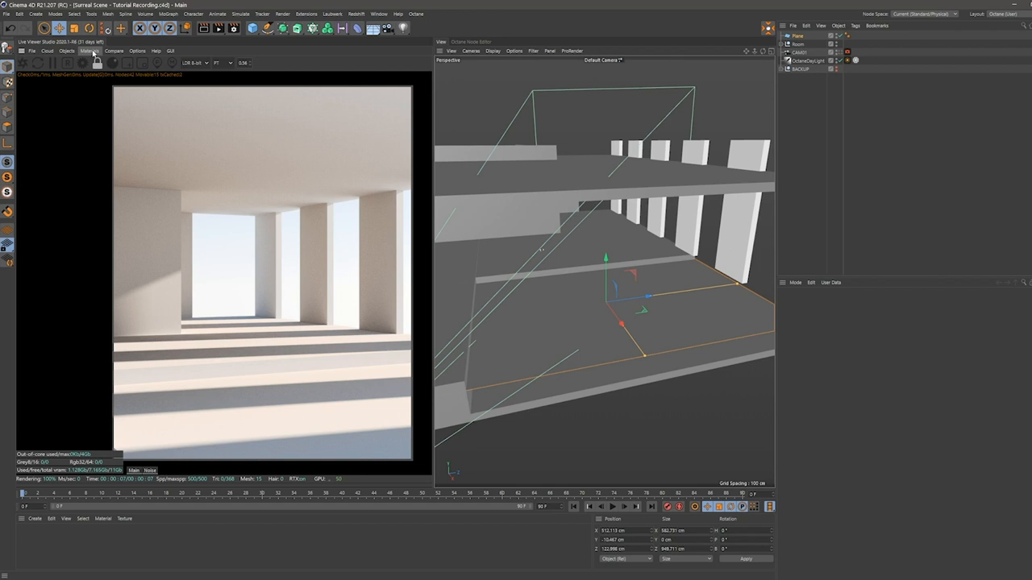
Step: Create an Octane Composite Material from the live viewer's Materials list
click(90, 50)
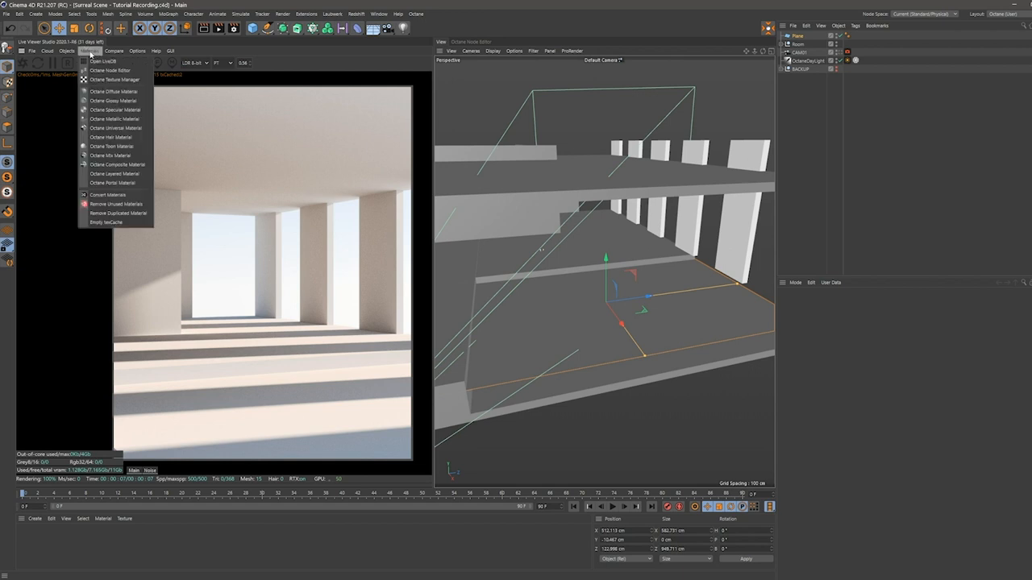
mouse_move(115, 110)
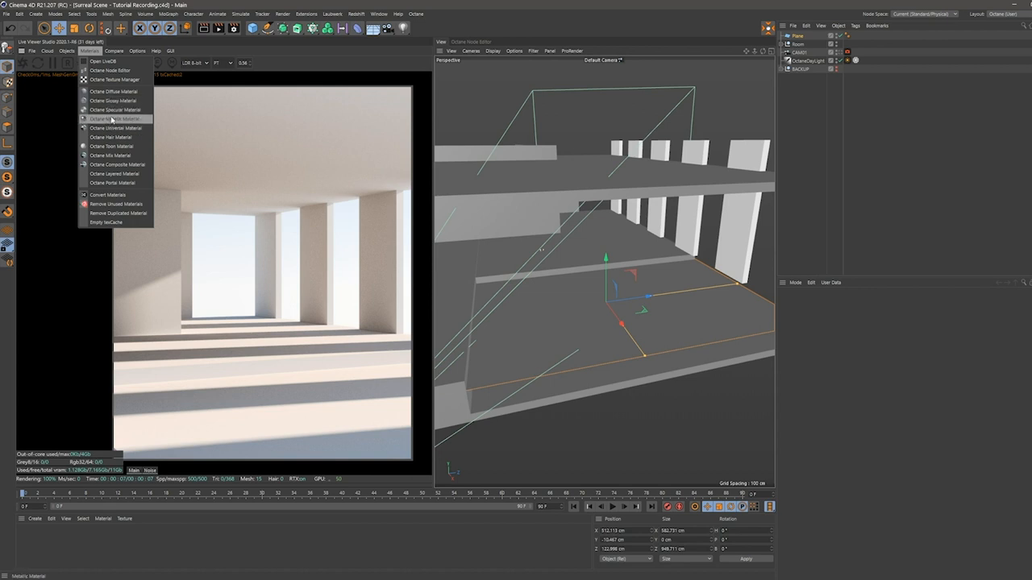
mouse_move(116, 165)
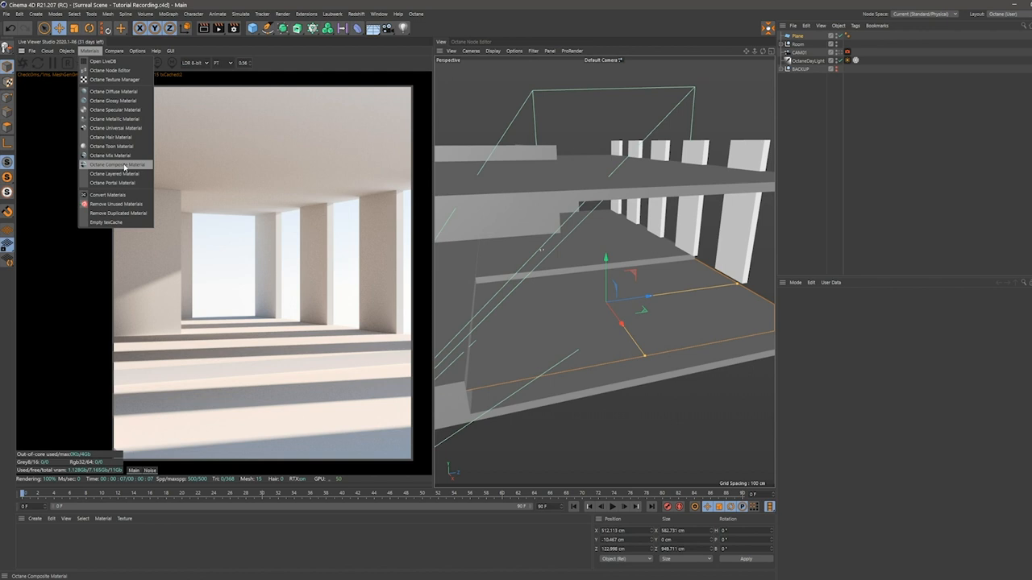
mouse_move(121, 169)
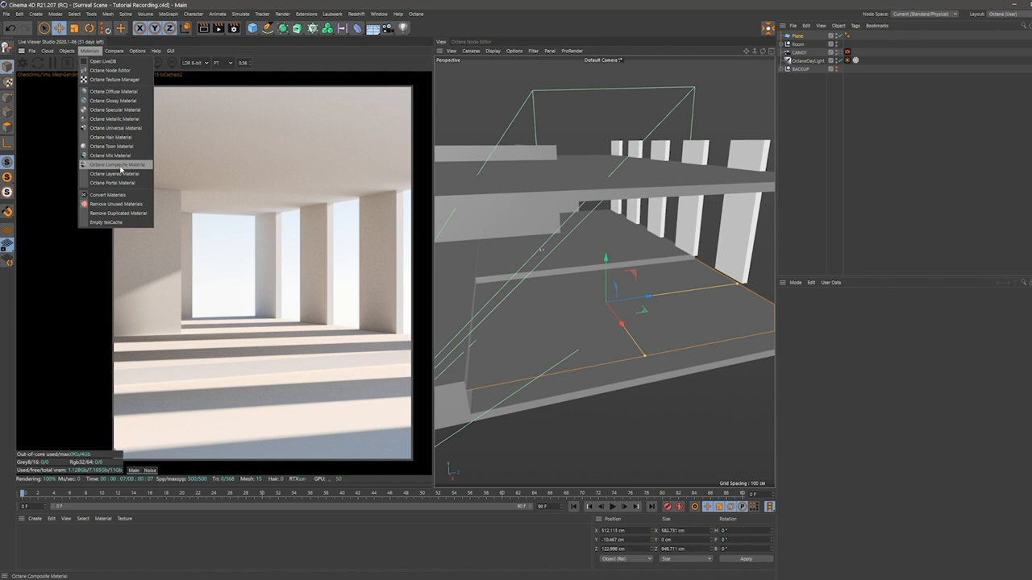
click(116, 165)
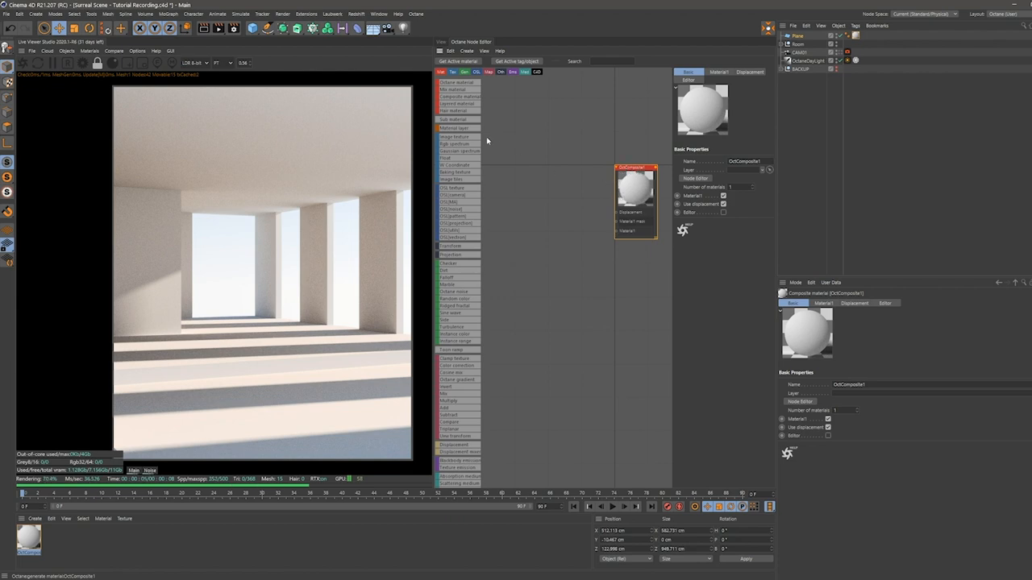
Step: Edit the composite's sub-material, switch its BRDF reflection model and drive bump with a noise texture
click(456, 120)
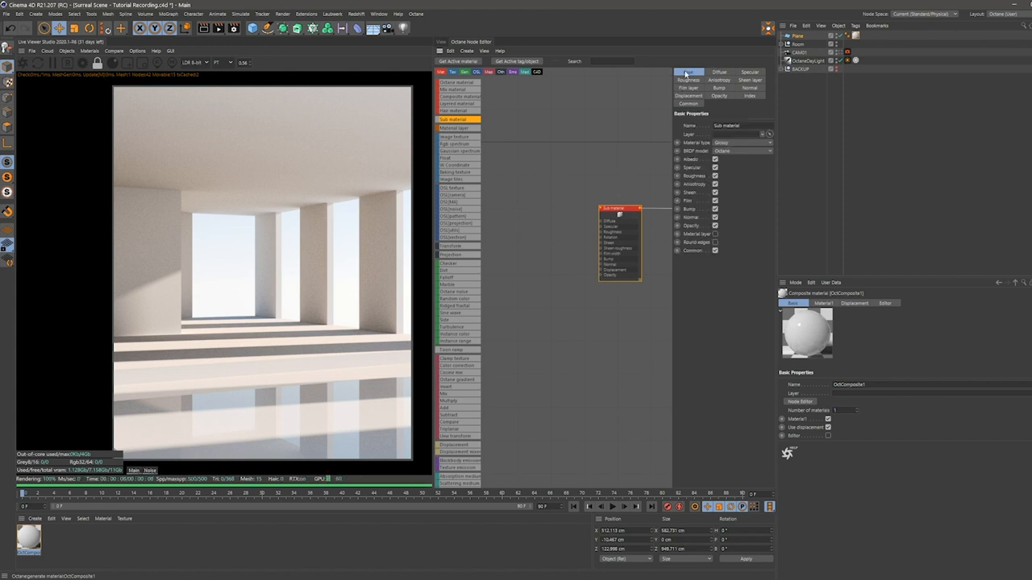
click(742, 151)
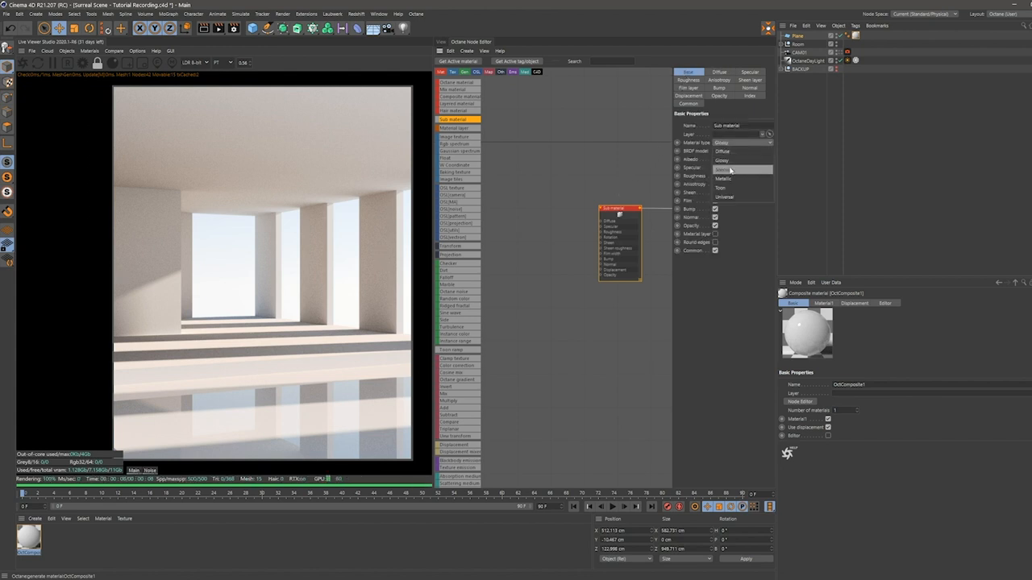
click(732, 169)
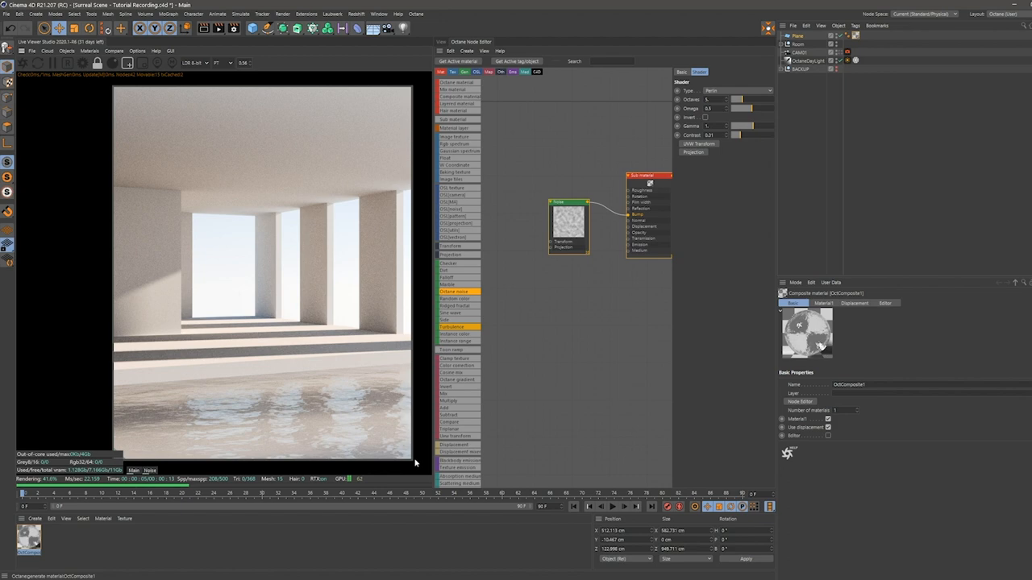
Step: Restrict rendering to the floor region, set the noise type to Turbulence and attach a 3D transformation node
drag(93, 355, 416, 465)
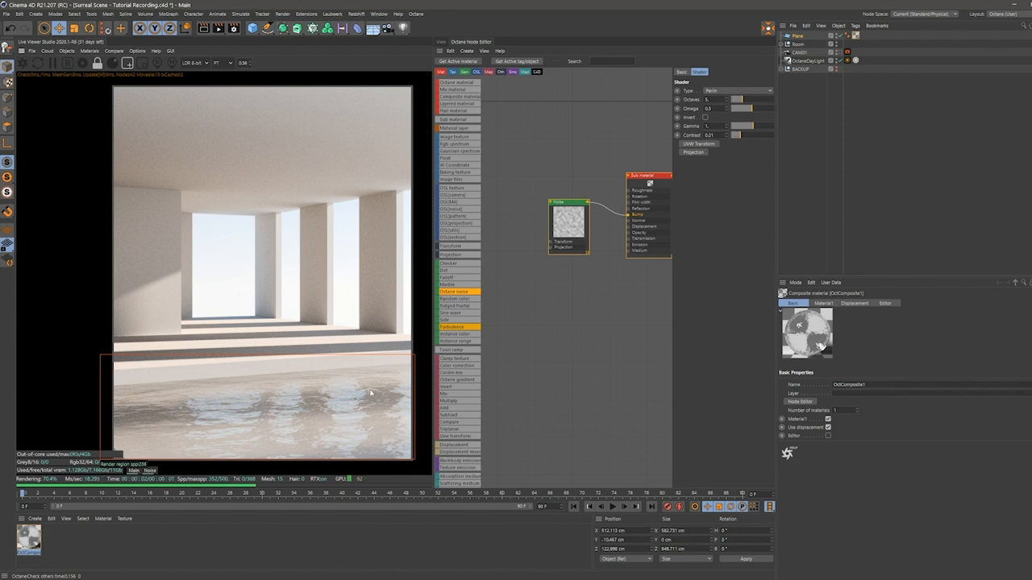
mouse_move(239, 387)
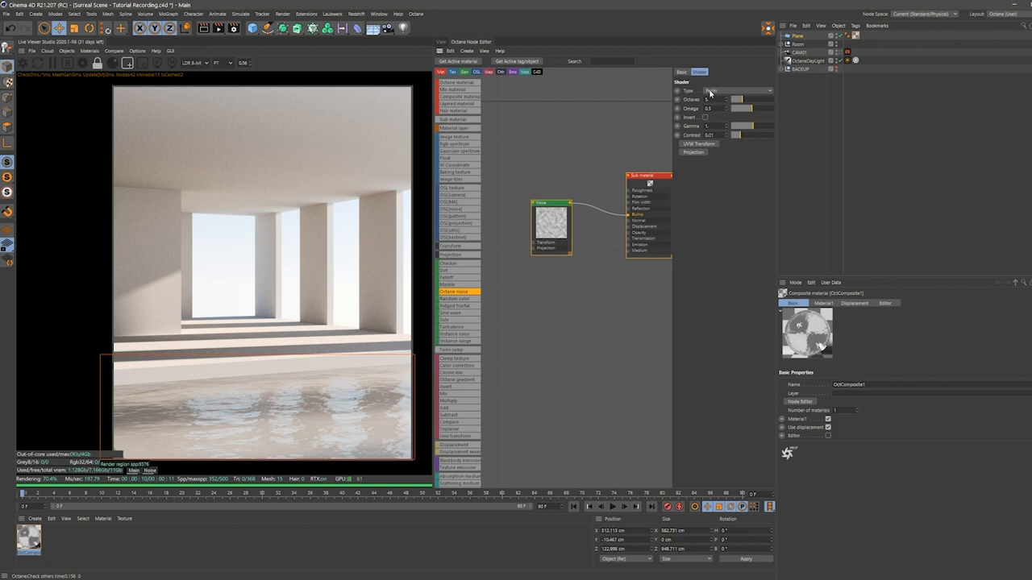
click(738, 90)
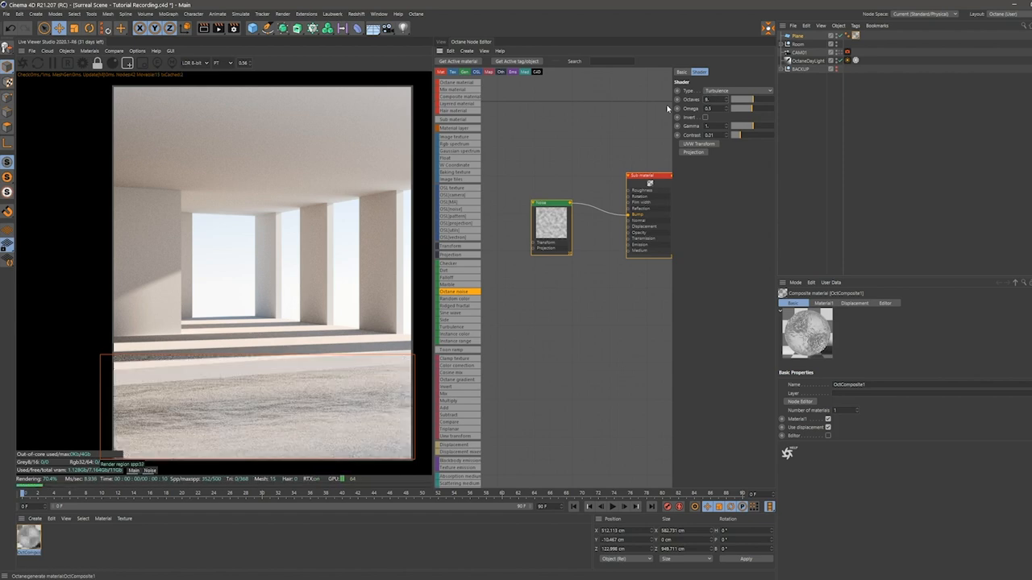
mouse_move(770, 113)
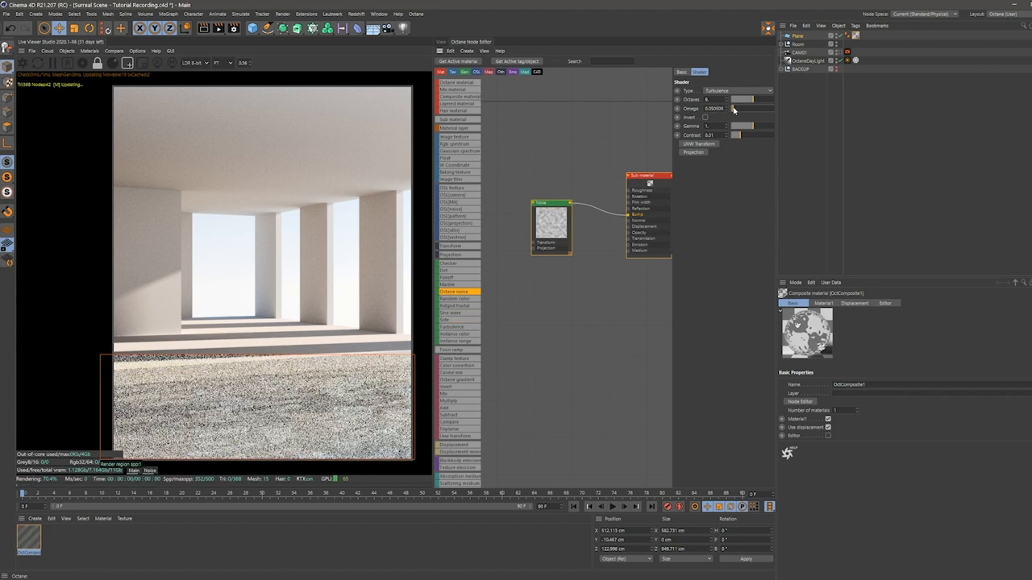
click(713, 108)
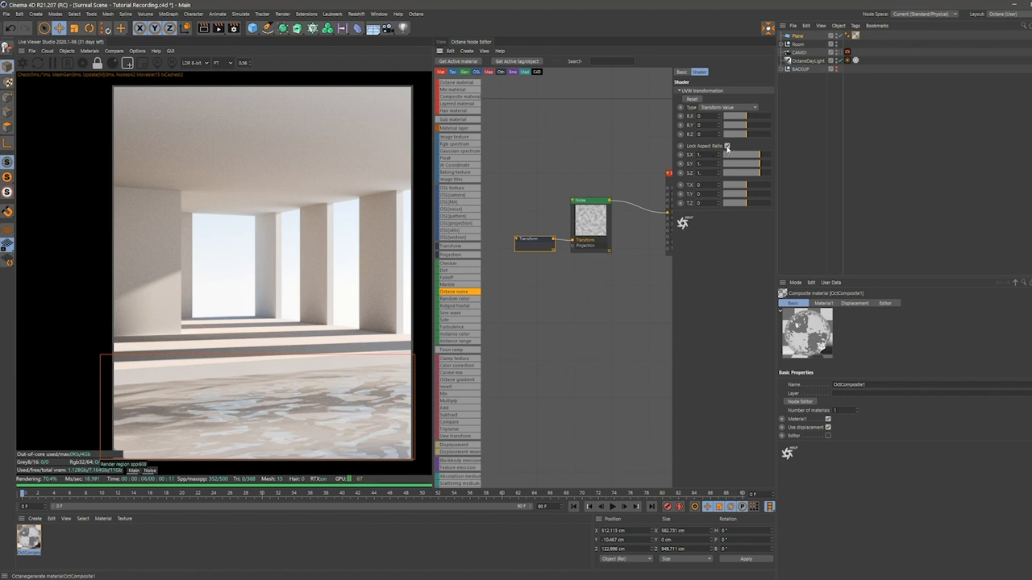
Step: Set the transform node's scale value to 0.372 to stretch the ripple pattern
click(727, 145)
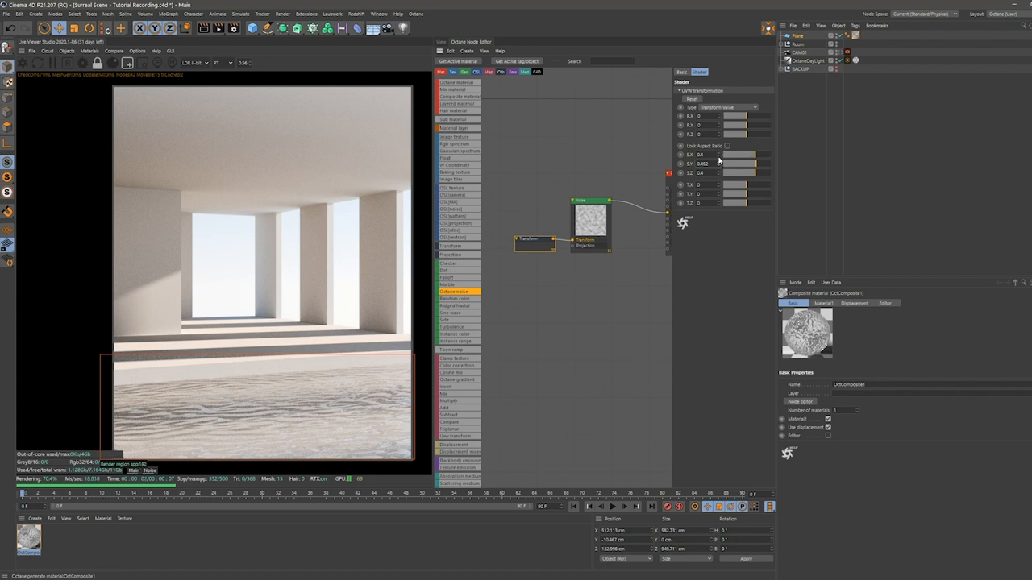
text(0.372)
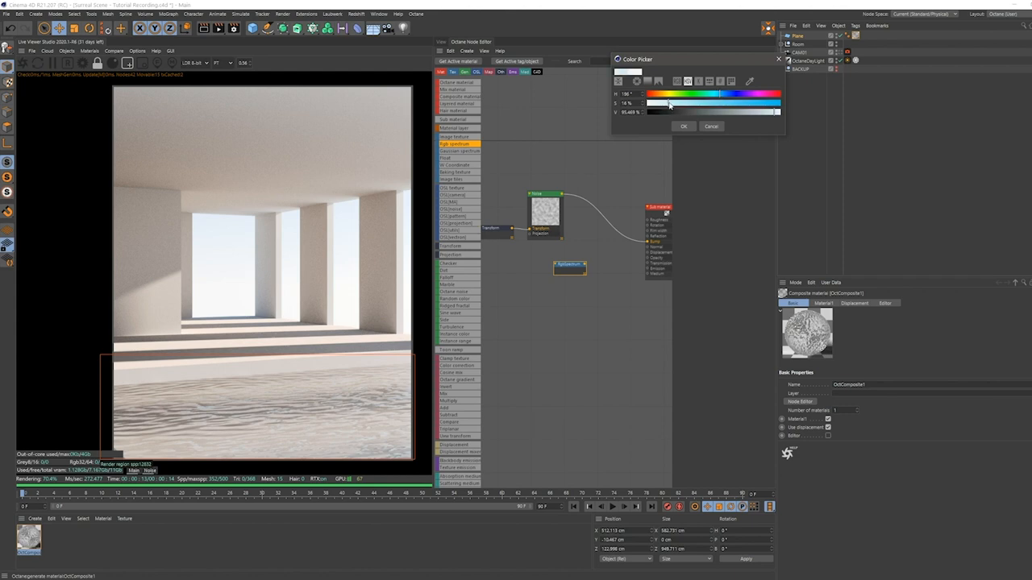
Step: Choose a blue tone in the Color Picker and confirm it to tint the water
drag(669, 104, 671, 103)
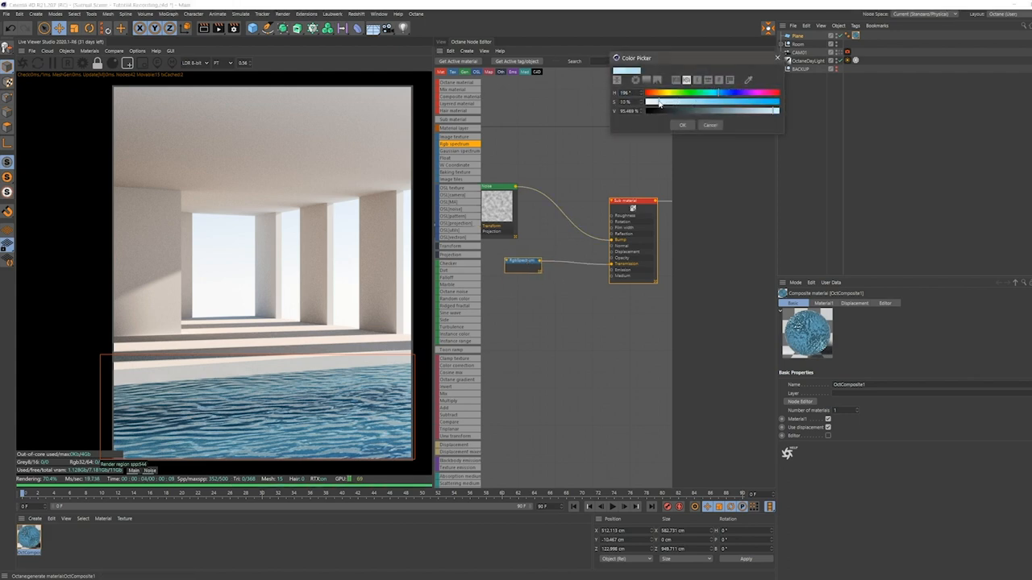
click(681, 126)
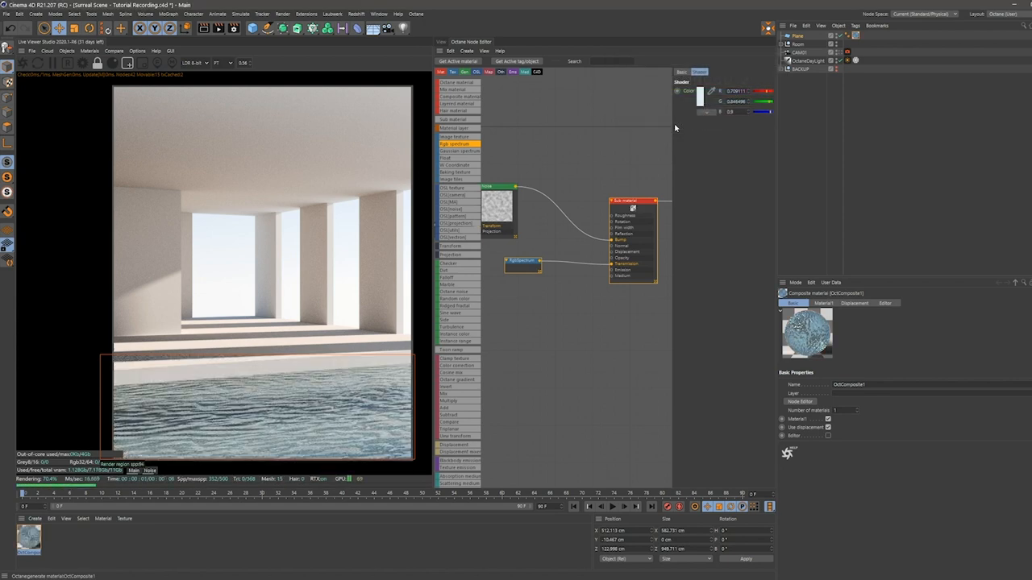